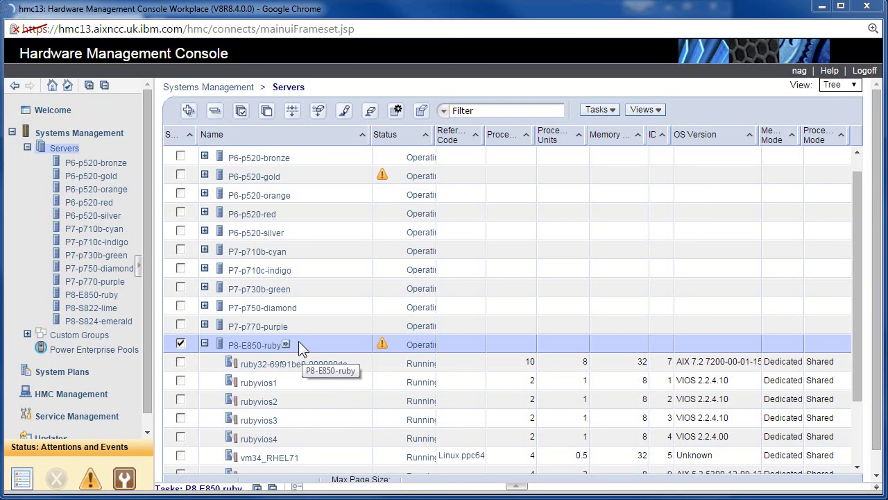
mouse_move(304, 359)
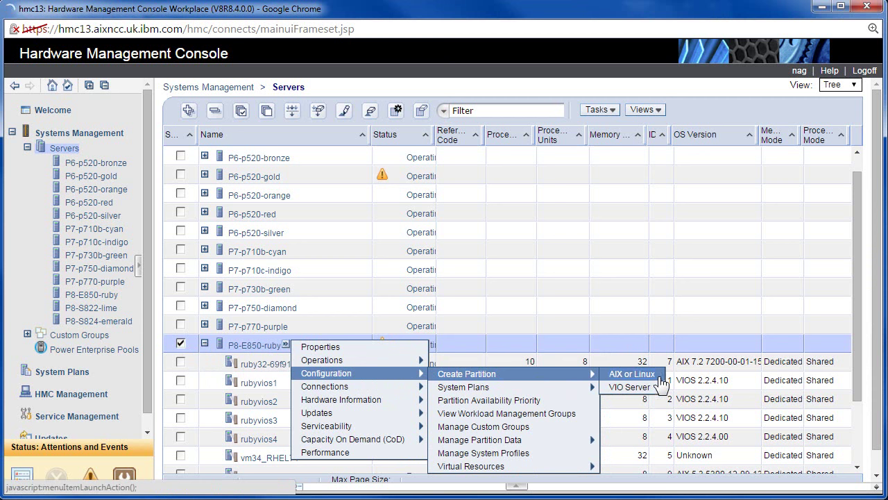
mouse_move(629, 385)
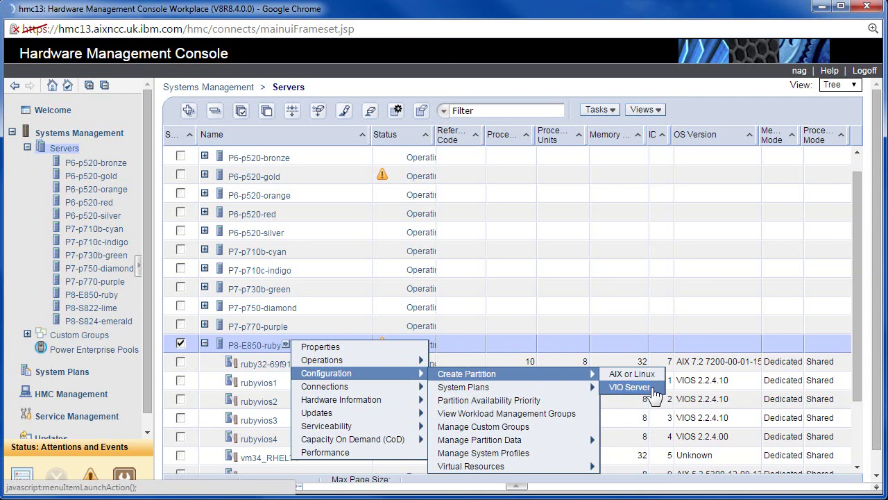
mouse_move(631, 374)
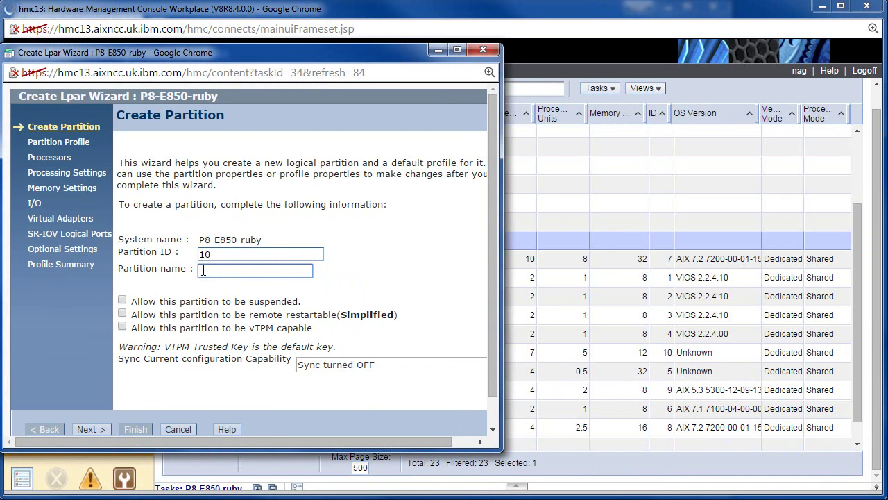
Enter the partition name vm100, keep ID 10, and continue to the profile step
type("vm100")
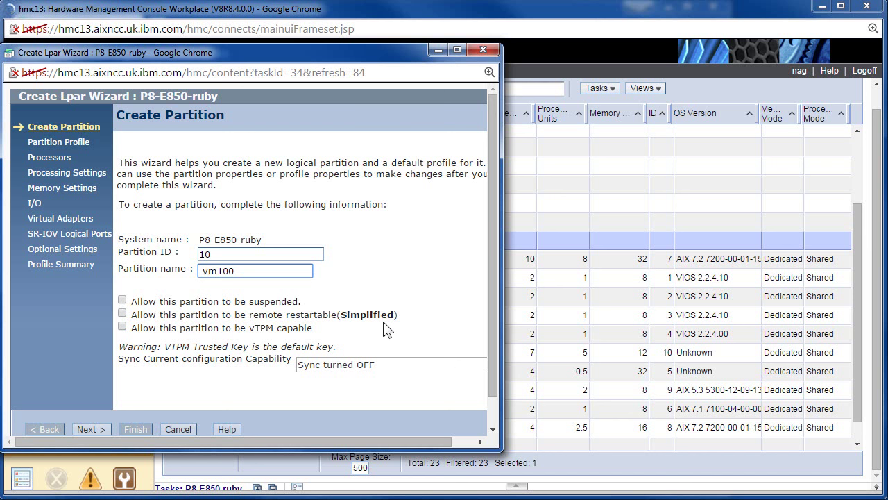
mouse_move(378, 326)
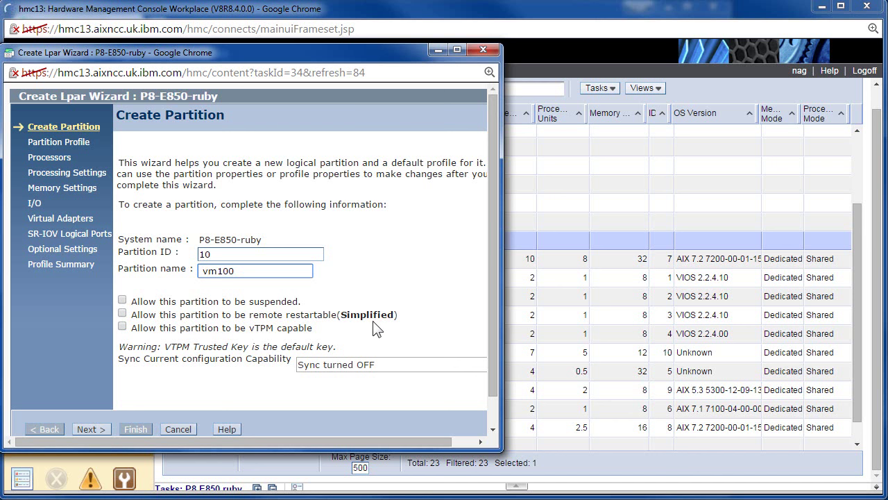
mouse_move(168, 377)
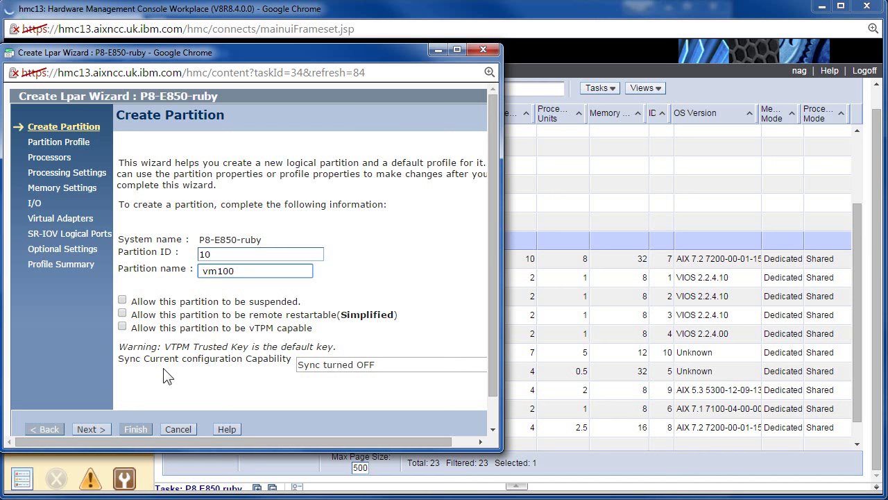
mouse_move(92, 429)
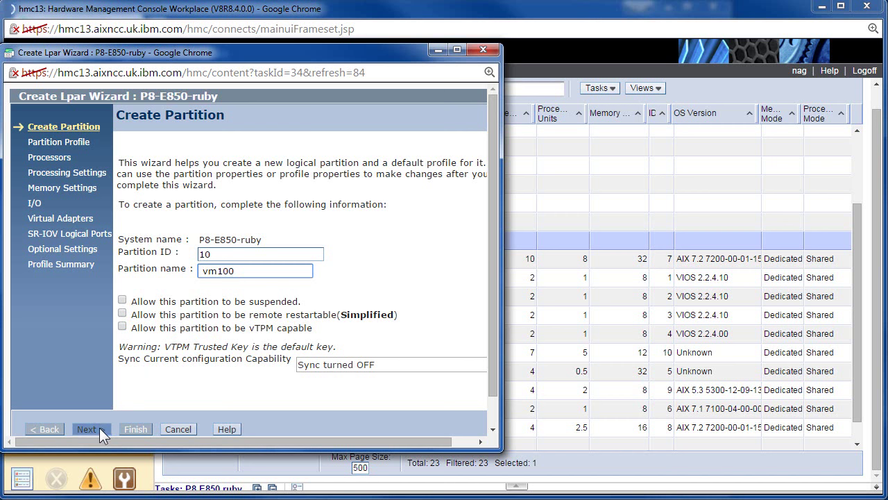
left_click(86, 429)
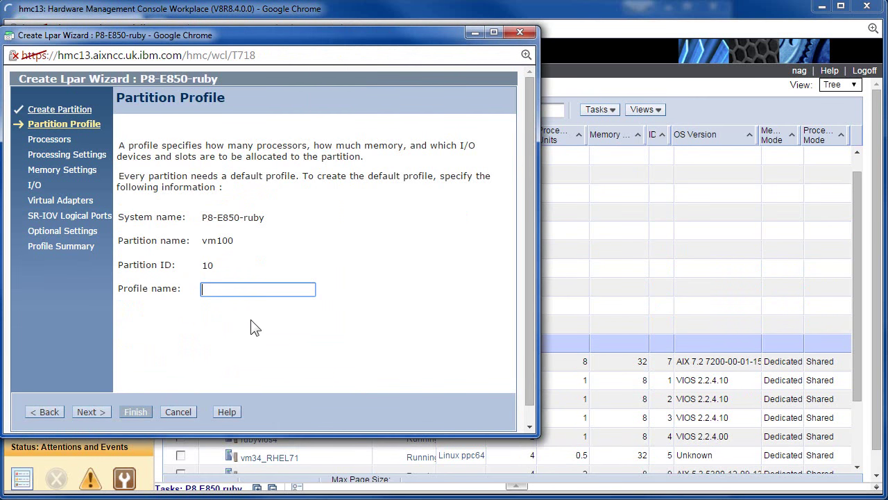
Enter 'normal' as the profile name for partition vm100 and continue
type("normal")
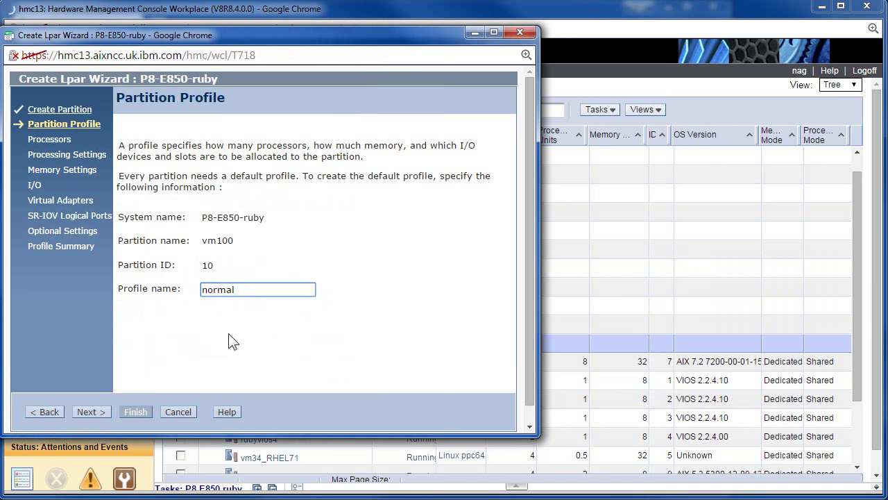
left_click(258, 290)
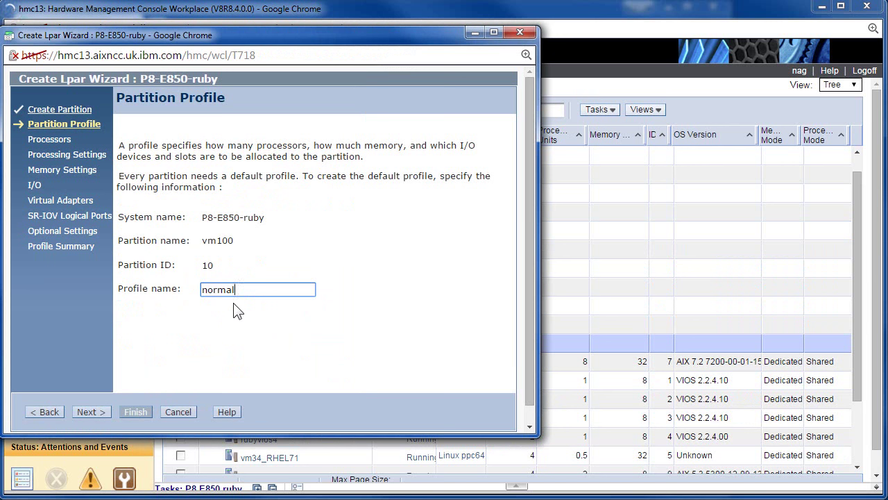
mouse_move(236, 318)
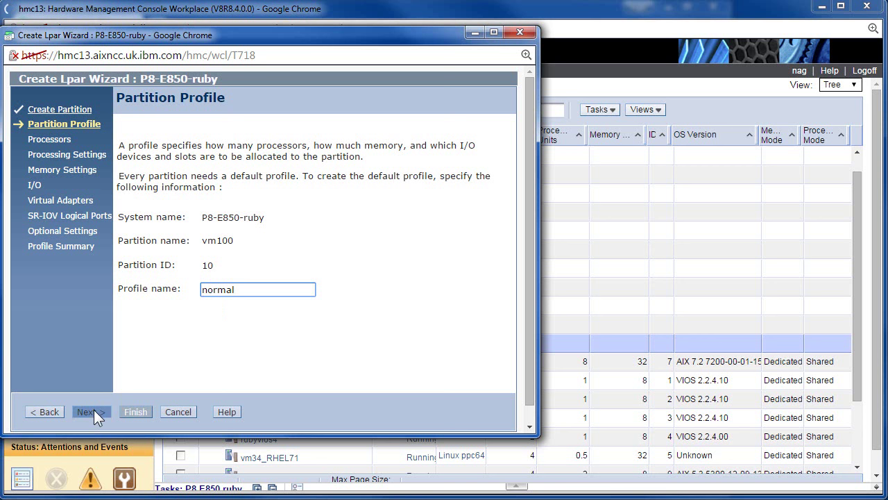
Keep Shared processor mode for the partition and continue to Processing Settings
left_click(92, 410)
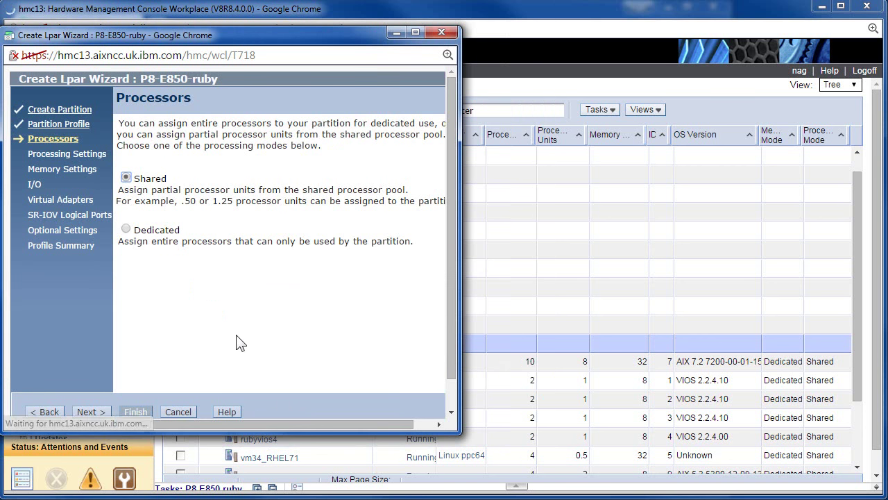
mouse_move(219, 264)
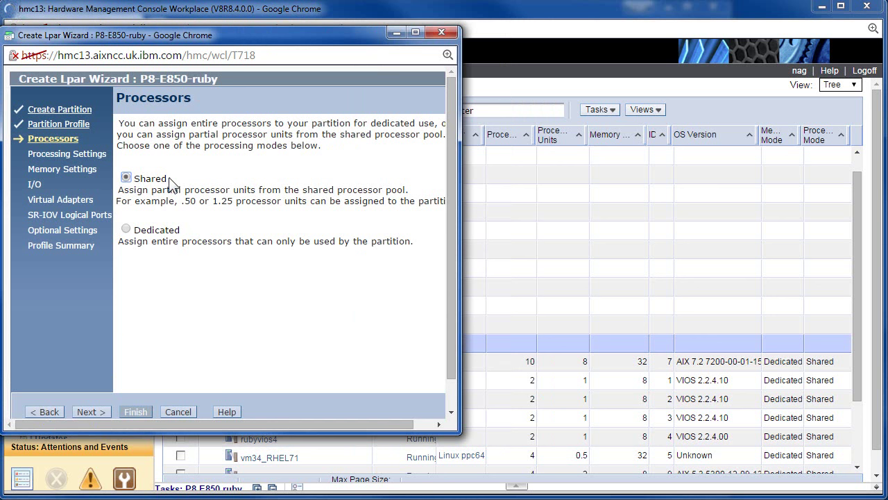
mouse_move(193, 189)
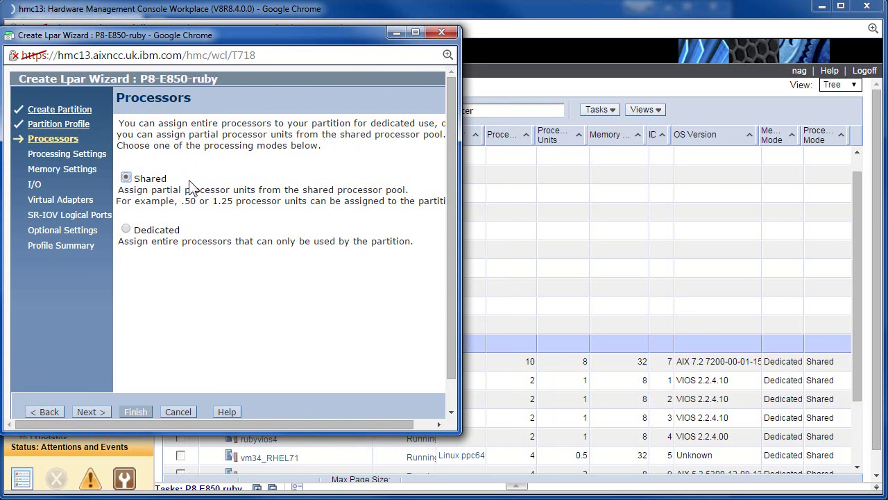
mouse_move(126, 229)
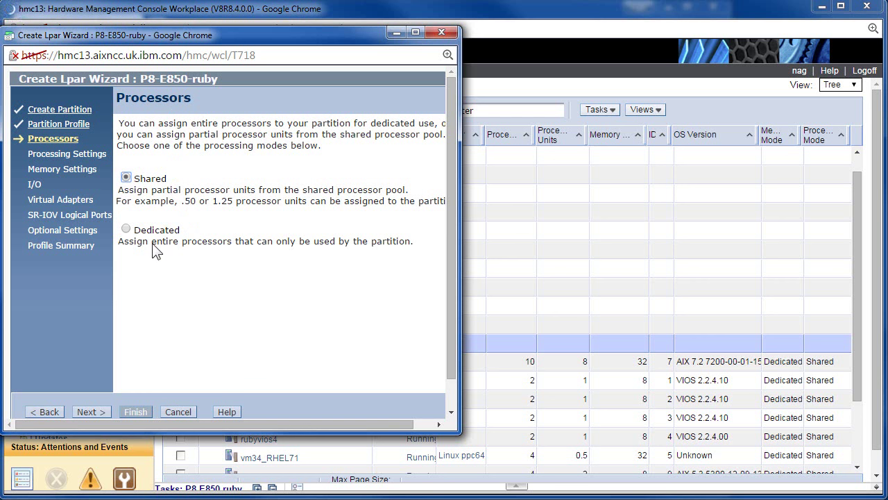
mouse_move(132, 308)
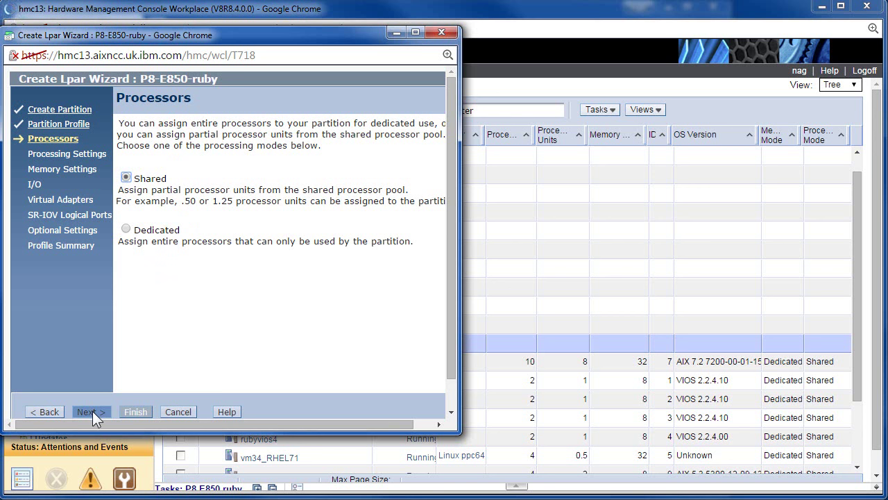
left_click(91, 411)
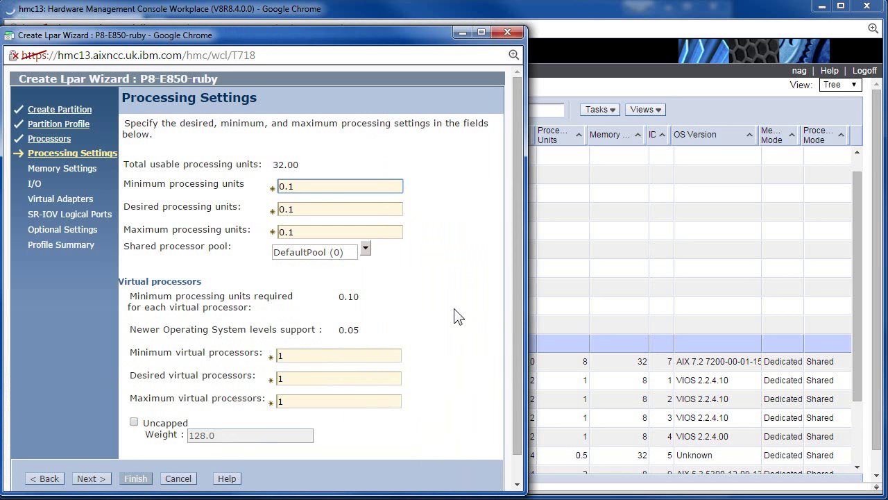
mouse_move(172, 173)
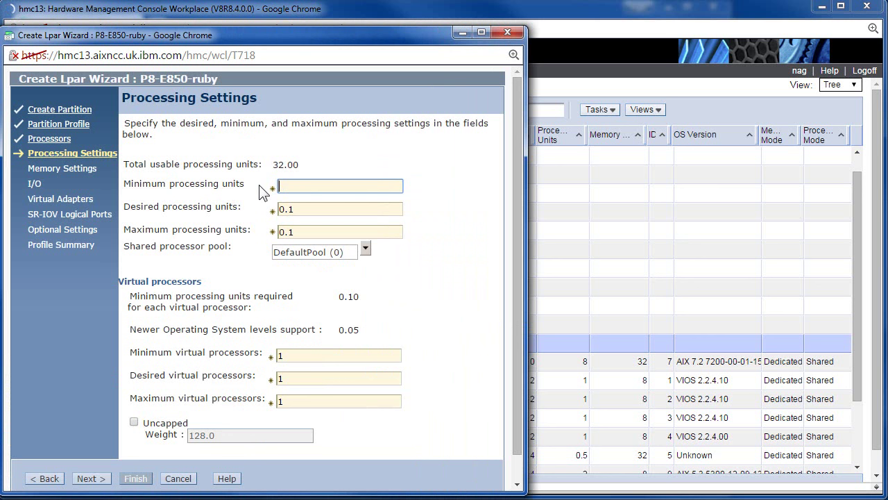
Set processing units to 2.0/5/8 and virtual processors to 4/7/10 (min/desired/max)
type("2.0")
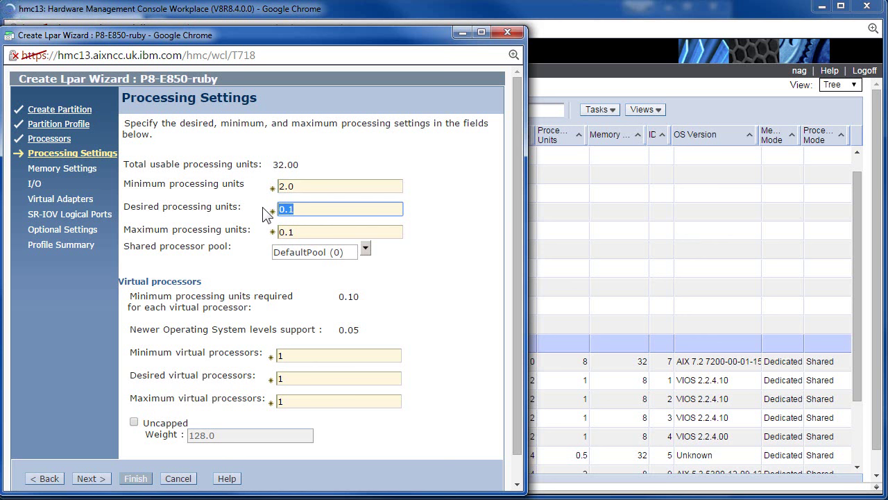
type("5")
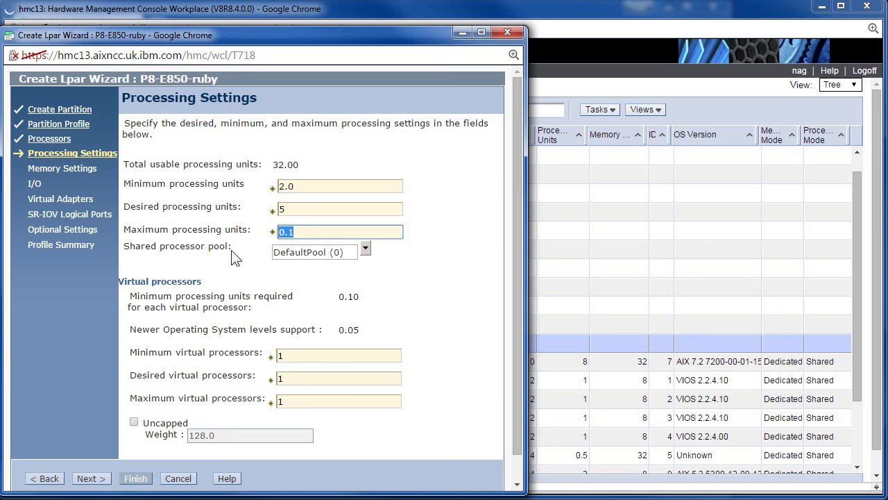
mouse_move(238, 250)
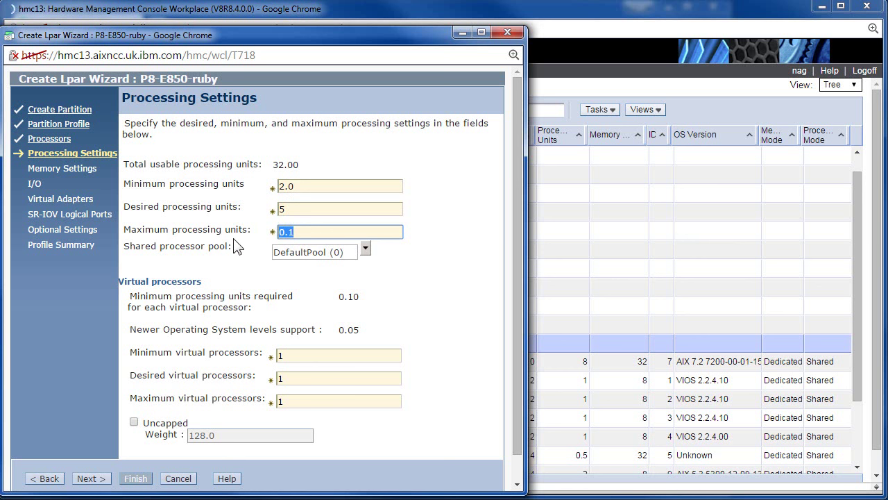
type("8")
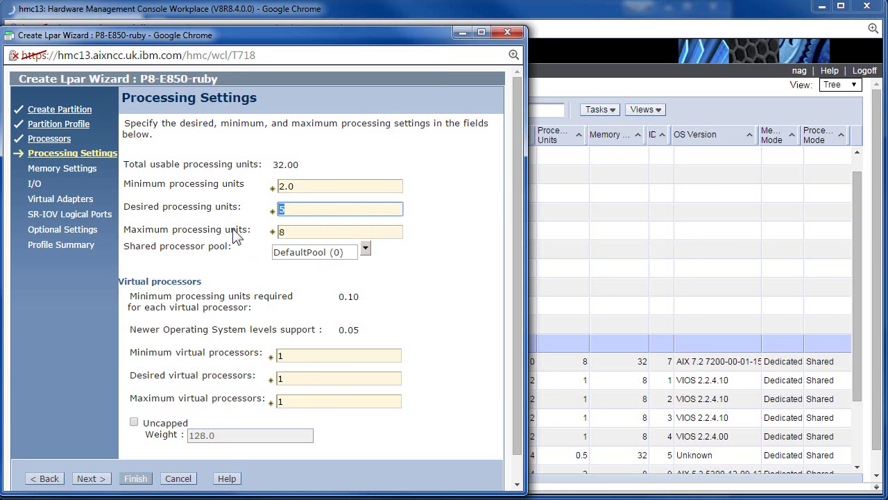
mouse_move(247, 313)
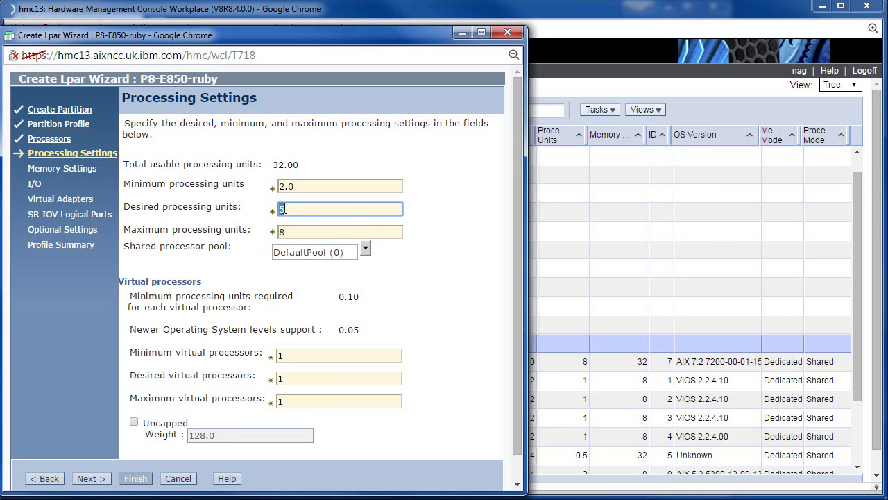
left_click(339, 378)
type("7")
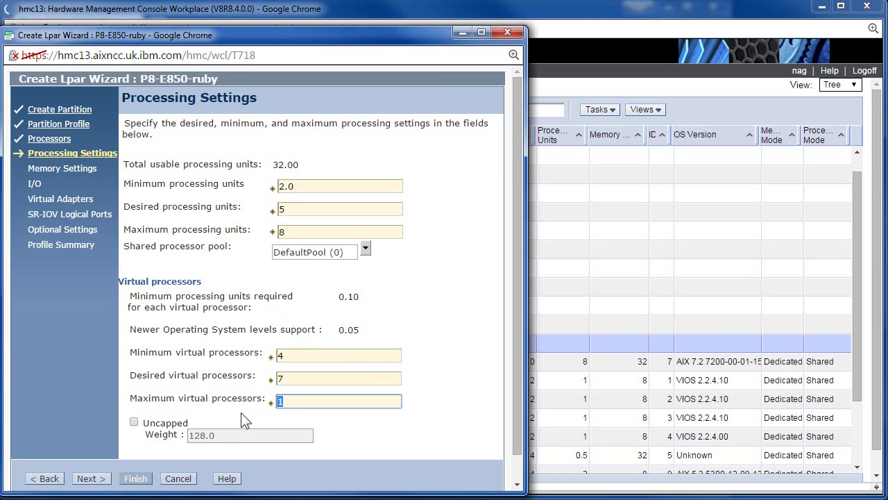
mouse_move(238, 410)
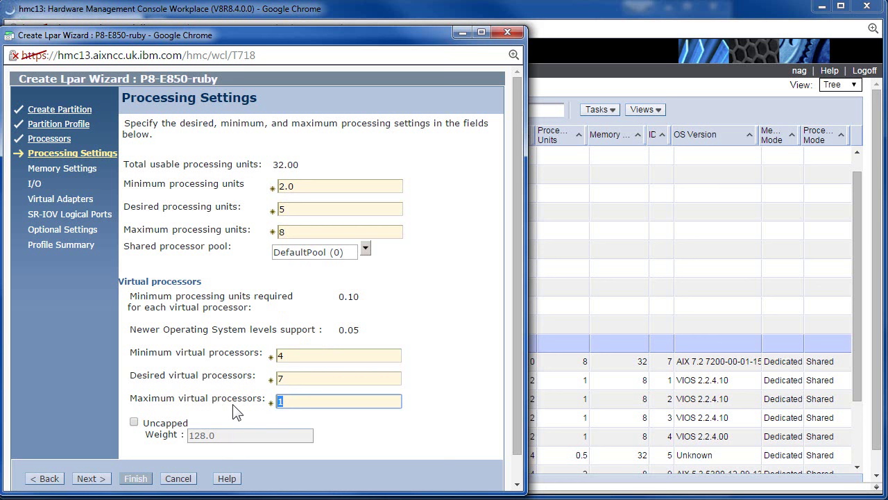
type("10")
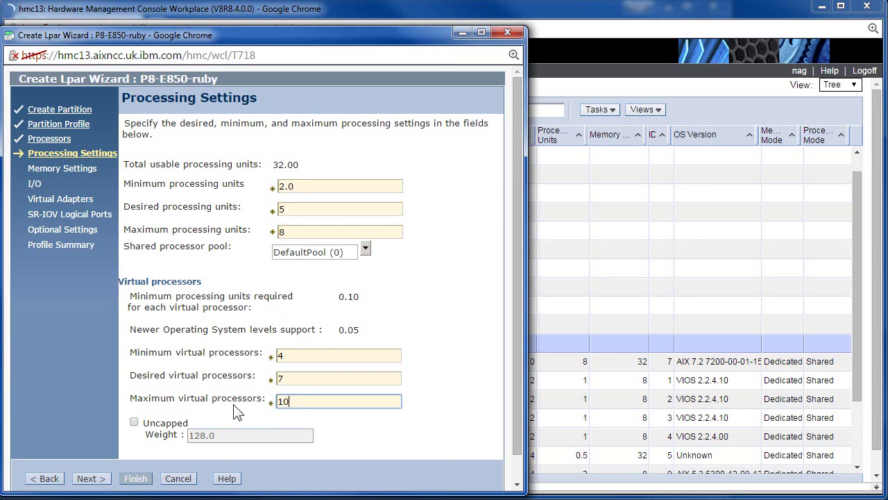
mouse_move(220, 425)
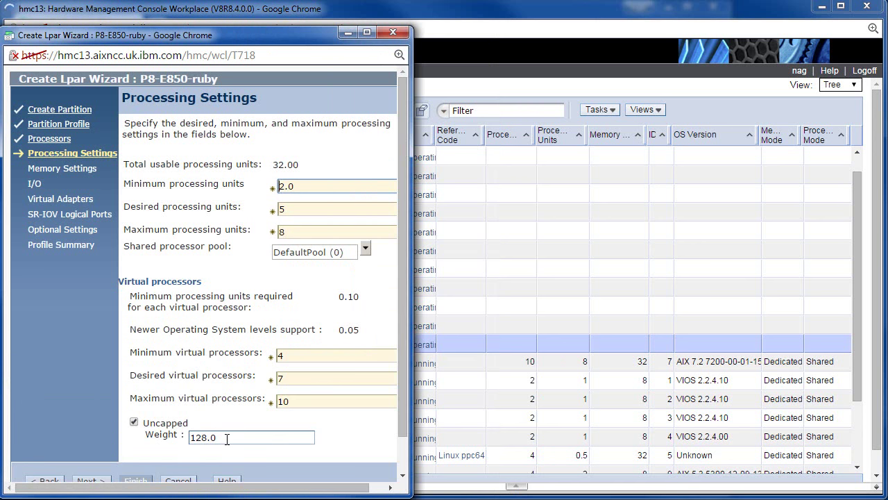
Keep the partition uncapped with weight 200 and continue to Memory Settings
triple_click(249, 435)
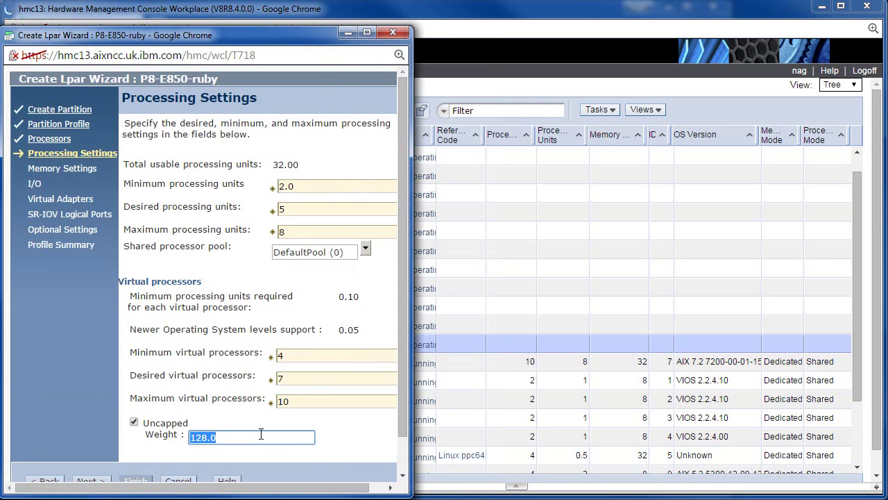
type("2")
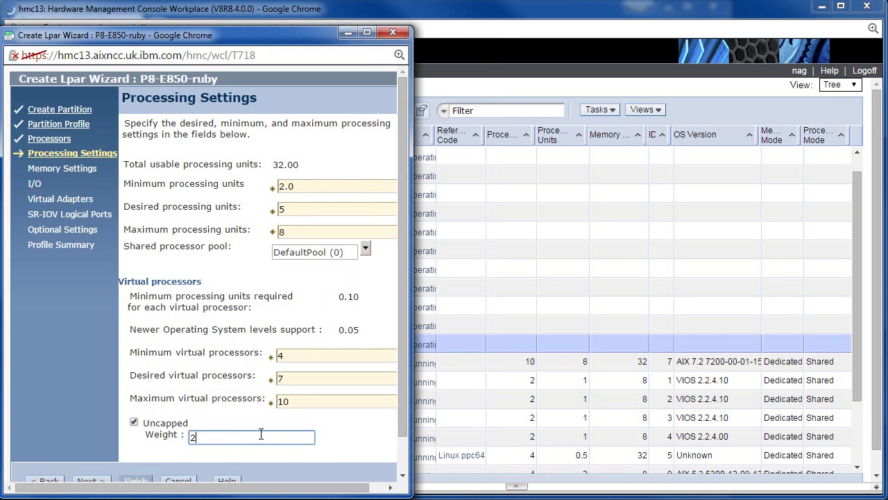
type("00")
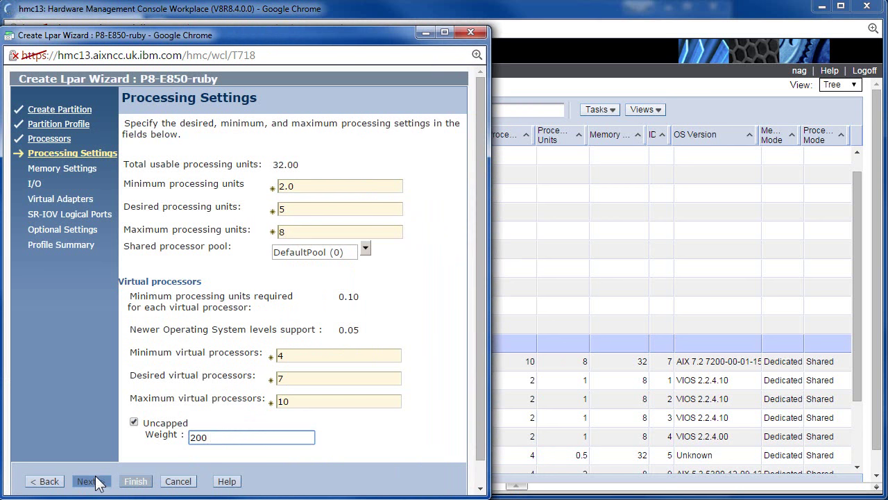
left_click(89, 480)
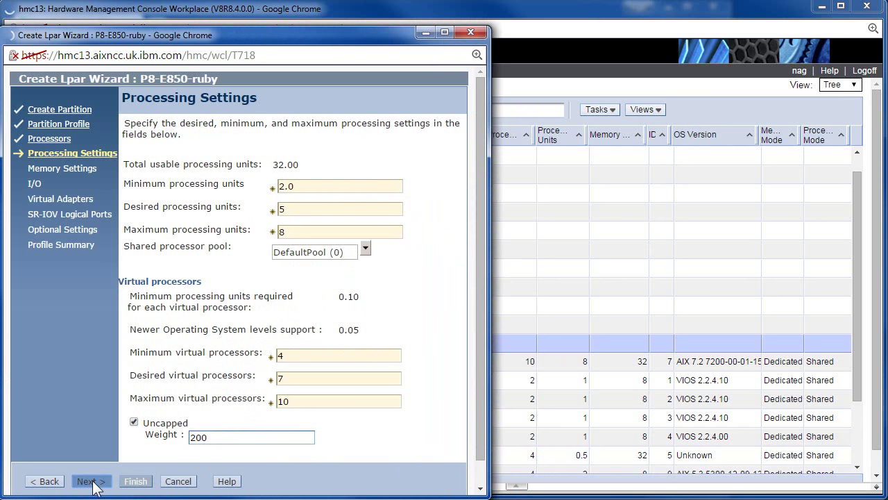
Set minimum, desired and maximum memory to 8, 12 and 16 GB
left_click(89, 480)
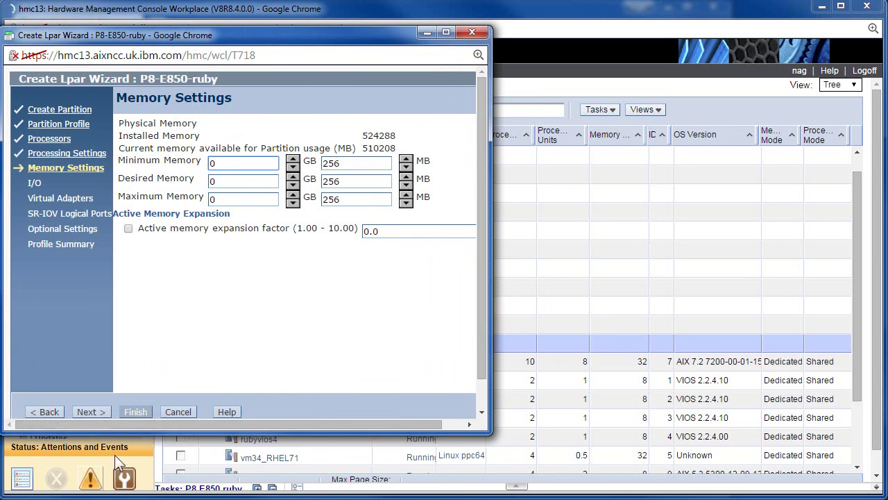
mouse_move(248, 301)
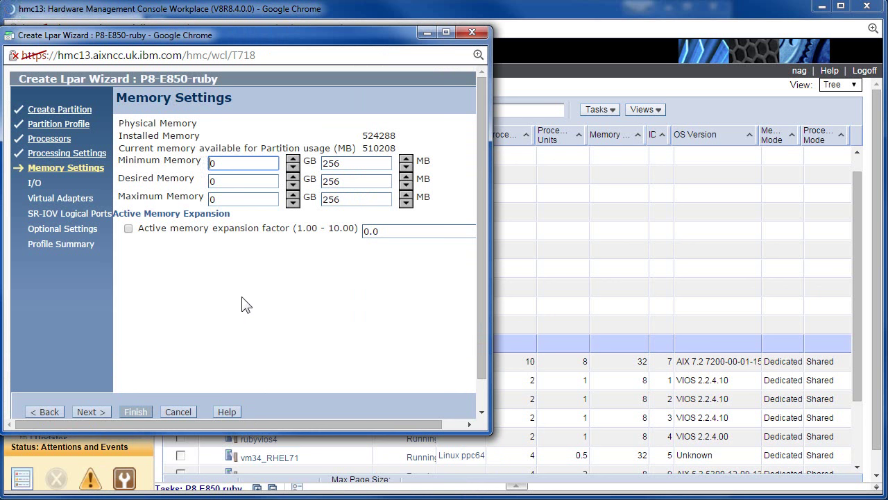
mouse_move(271, 331)
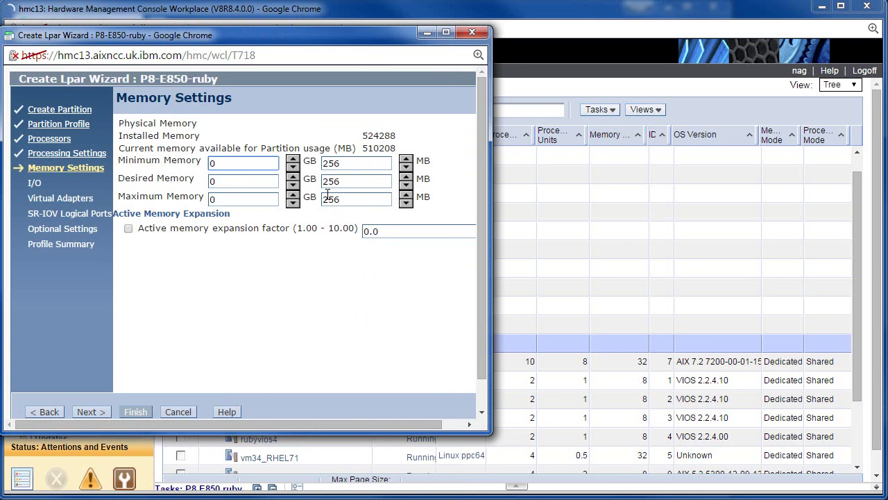
left_click(243, 162)
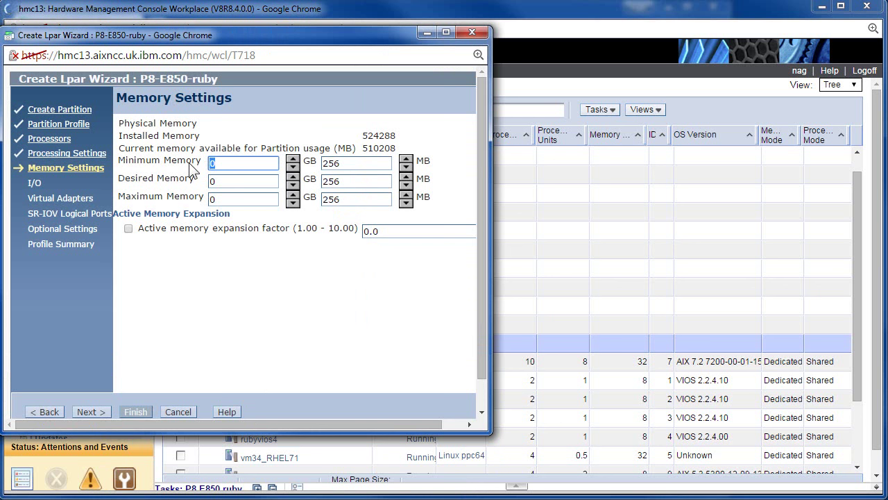
type("8")
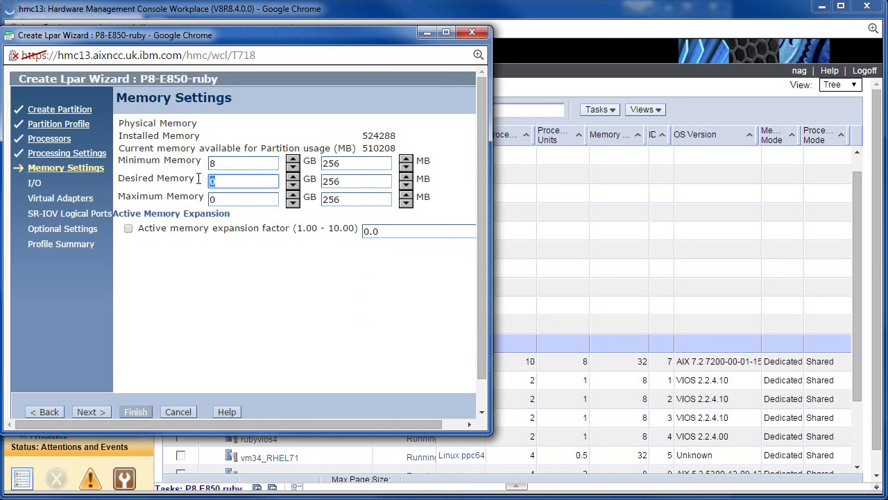
type("12")
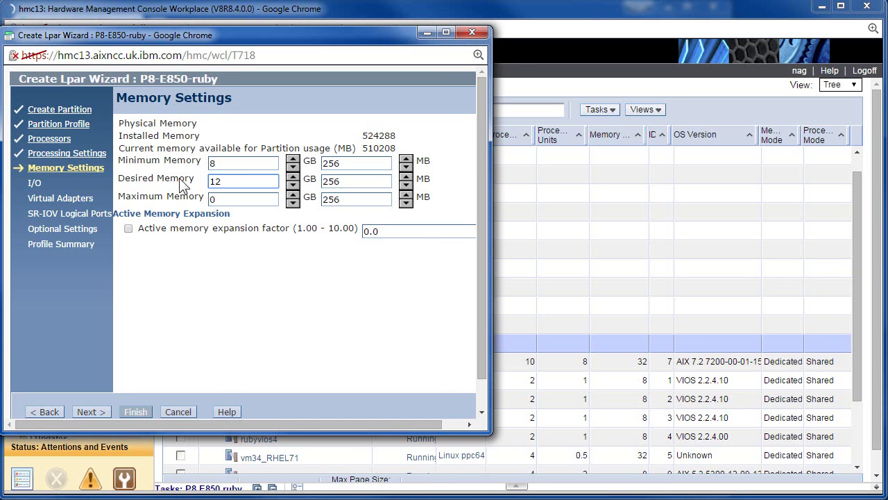
left_click(243, 199)
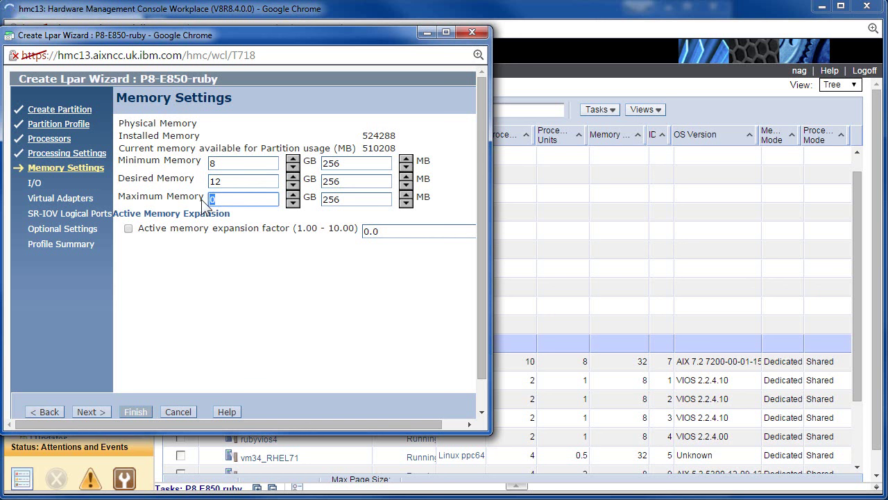
type("16")
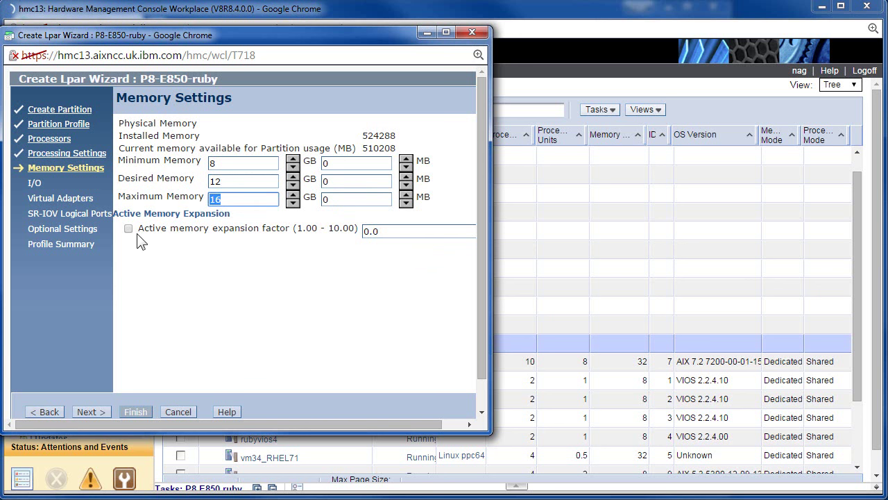
Enable Active Memory Expansion with factor 2.0 and continue to the I/O step
left_click(128, 228)
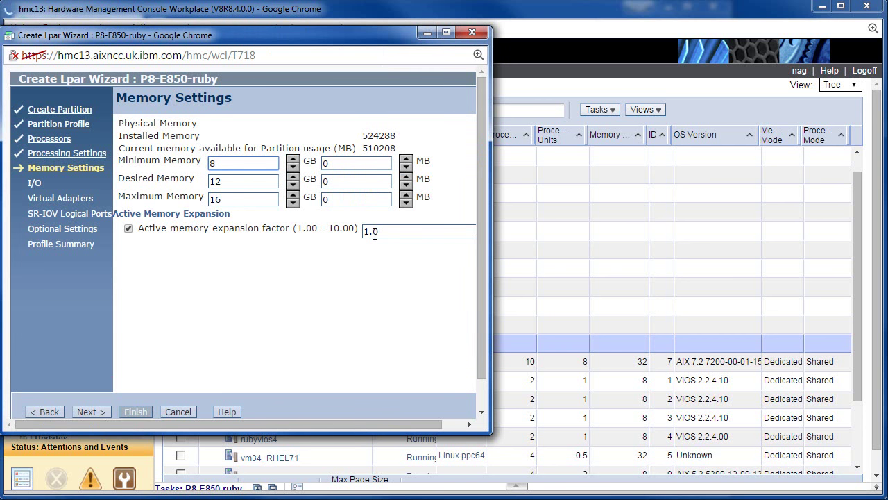
type("2.0")
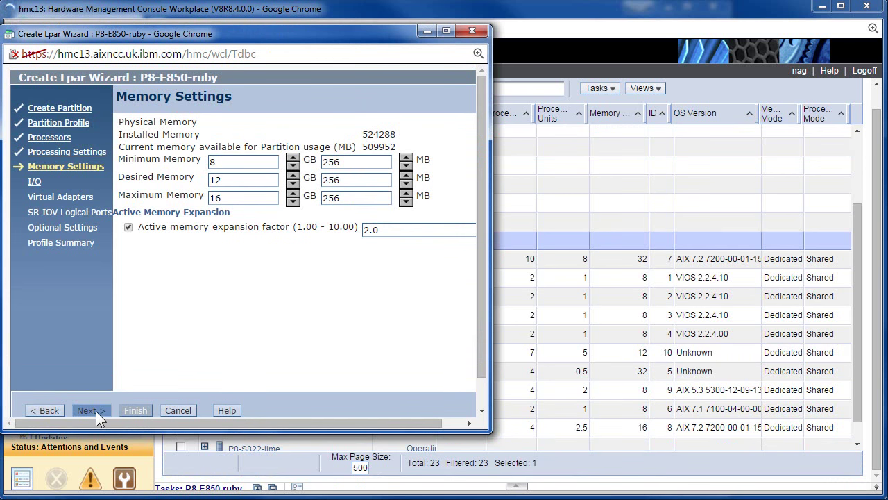
left_click(89, 410)
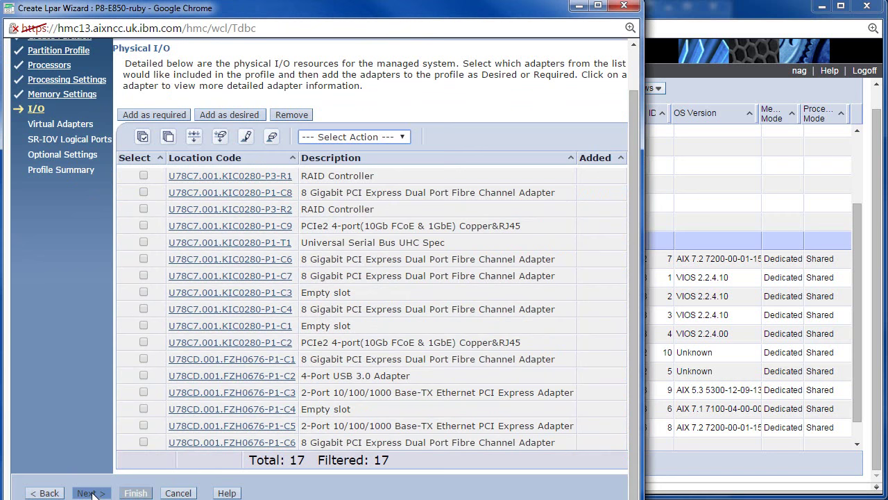
Skip physical I/O and add virtual Ethernet adapter ID 2 on VLAN 137
left_click(89, 493)
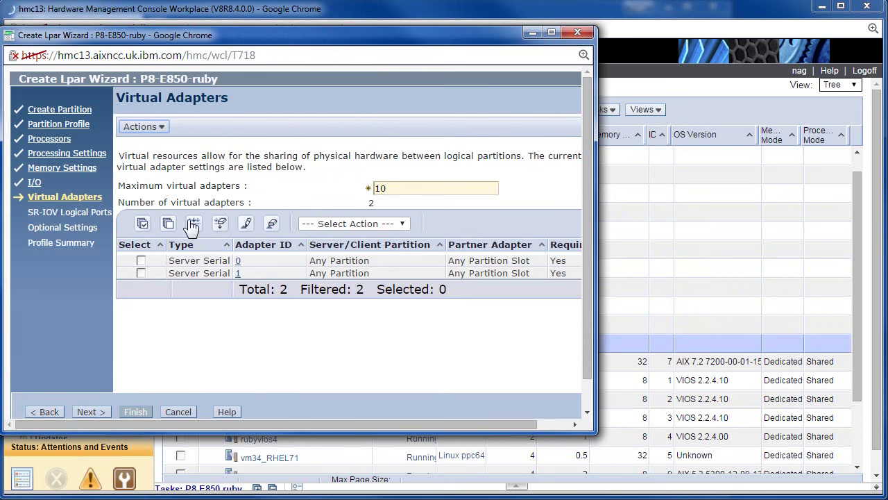
left_click(141, 126)
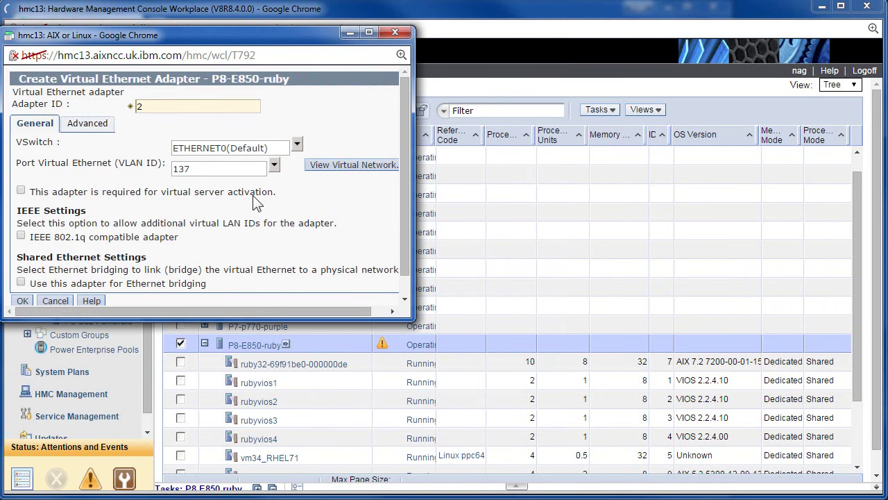
mouse_move(178, 233)
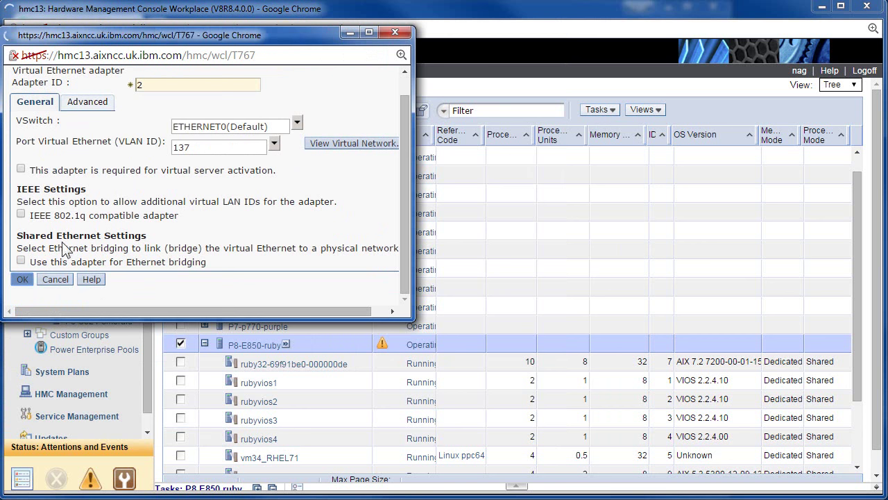
left_click(22, 279)
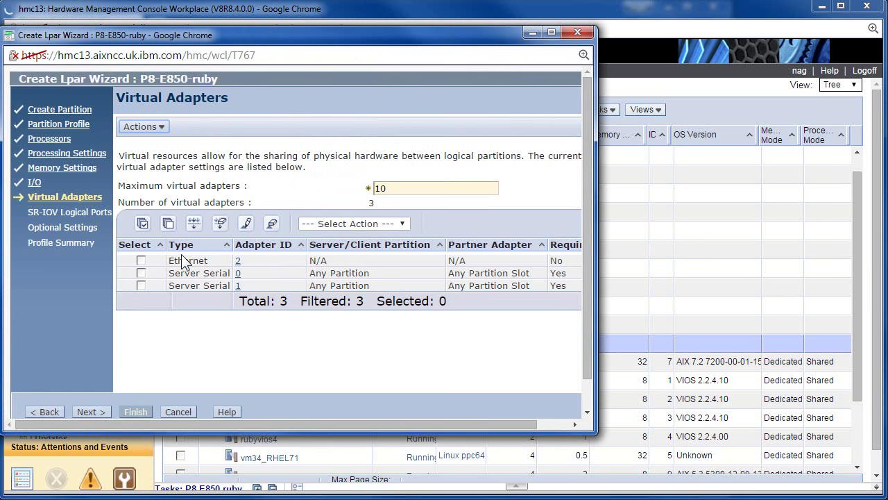
Add client SCSI adapter 3 linked to server adapter 10 on rubyvios1, checking the VIOS adapter info
left_click(143, 126)
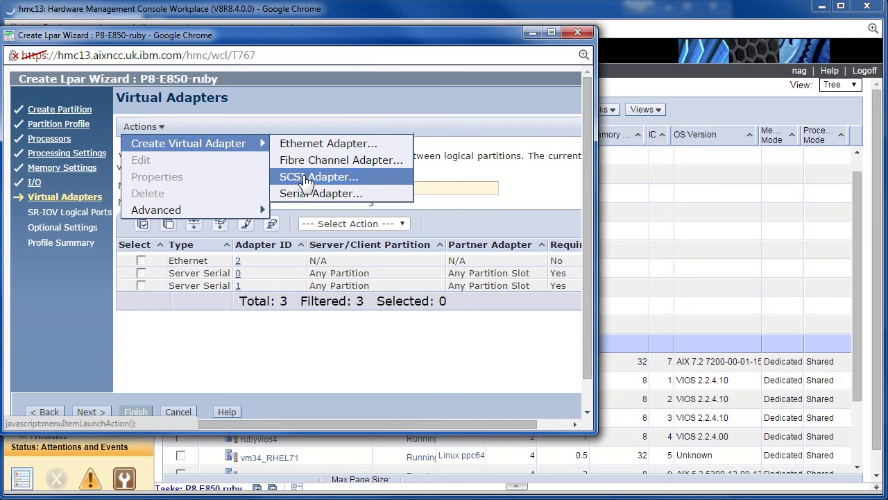
left_click(318, 177)
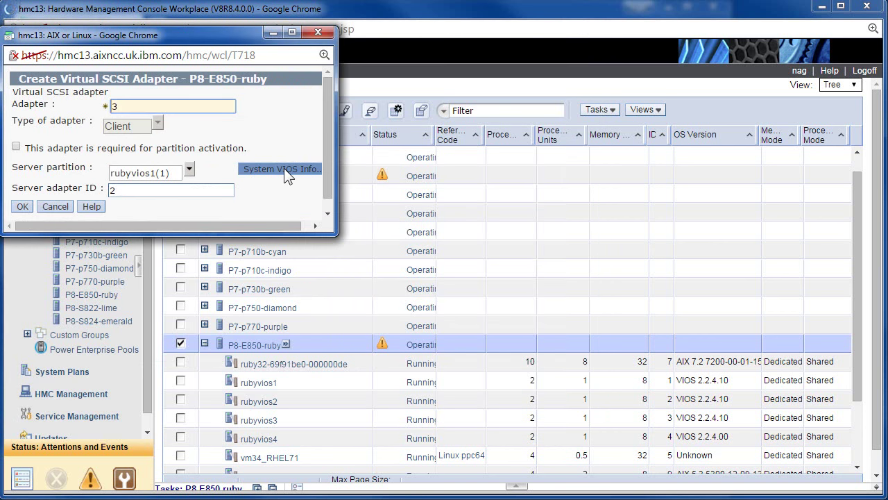
left_click(279, 170)
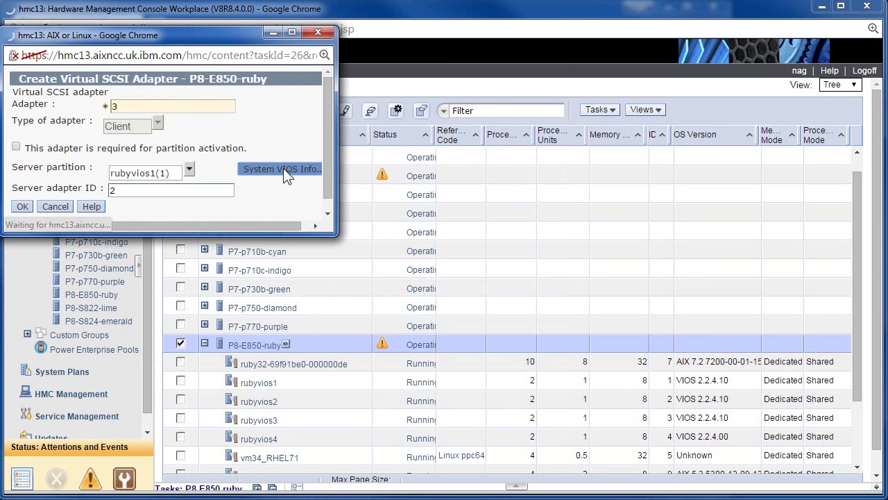
left_click(280, 170)
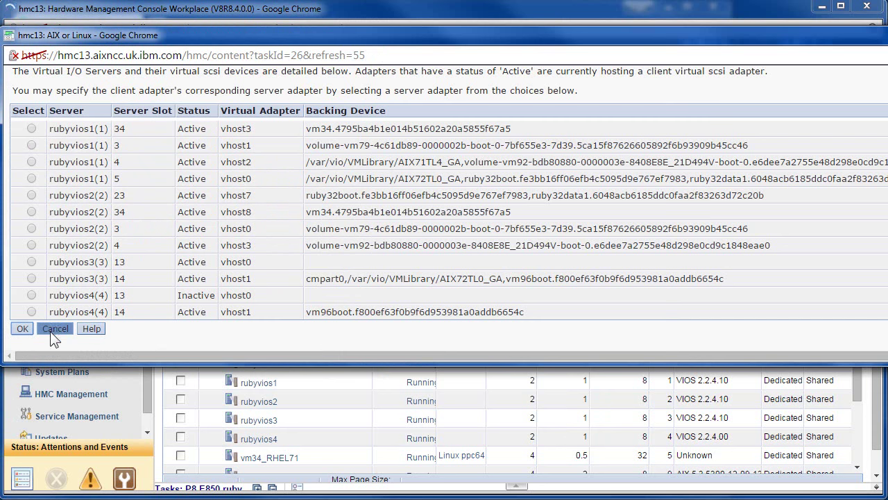
left_click(56, 327)
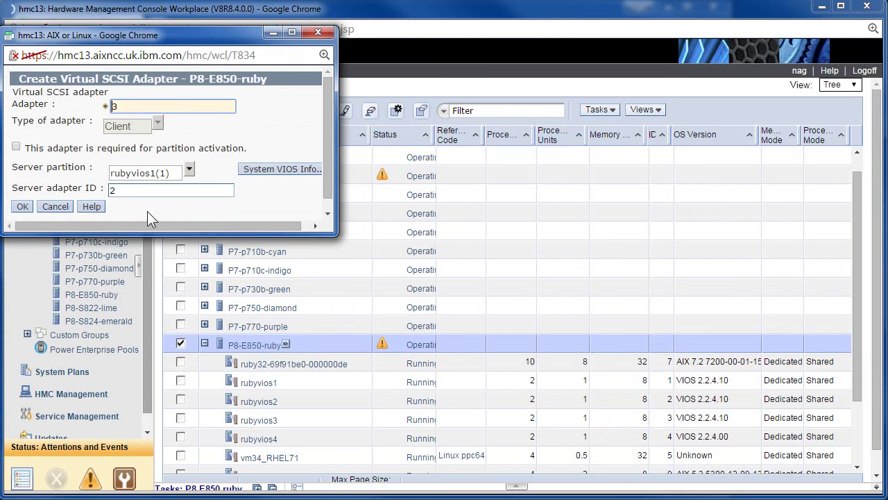
type("10")
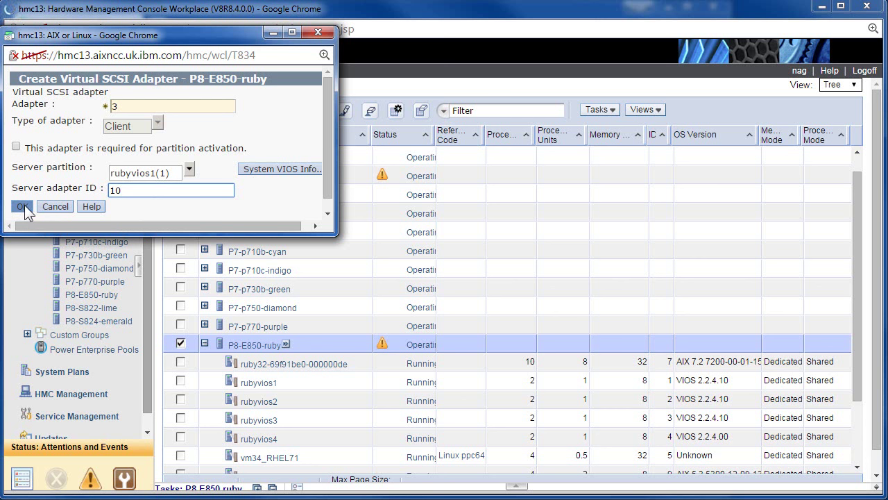
left_click(22, 205)
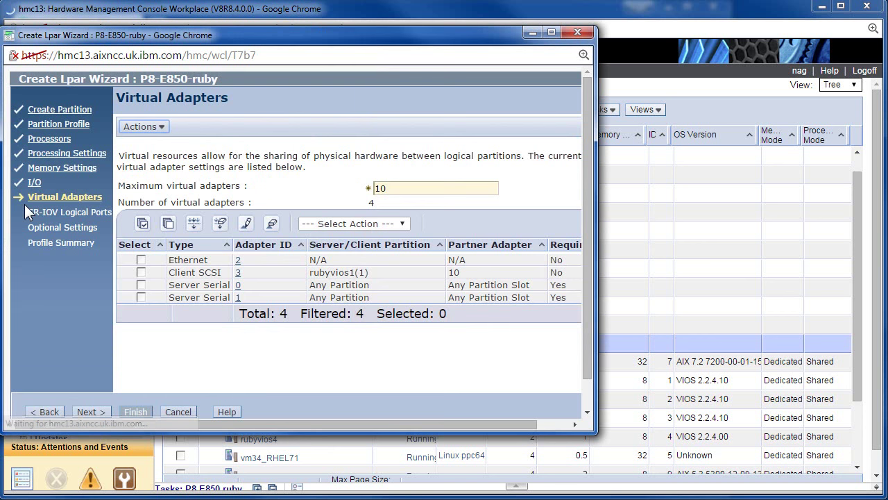
Add client SCSI adapter 4 linked to server adapter 10 on rubyvios2
left_click(143, 125)
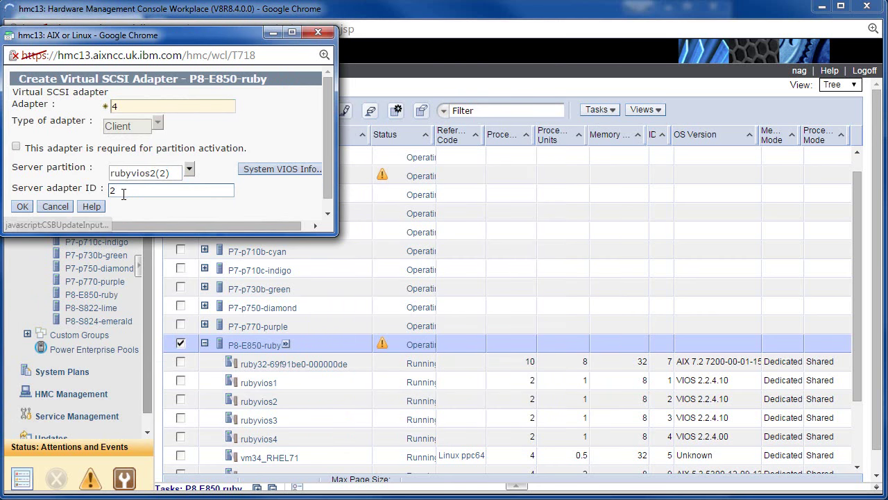
type("10")
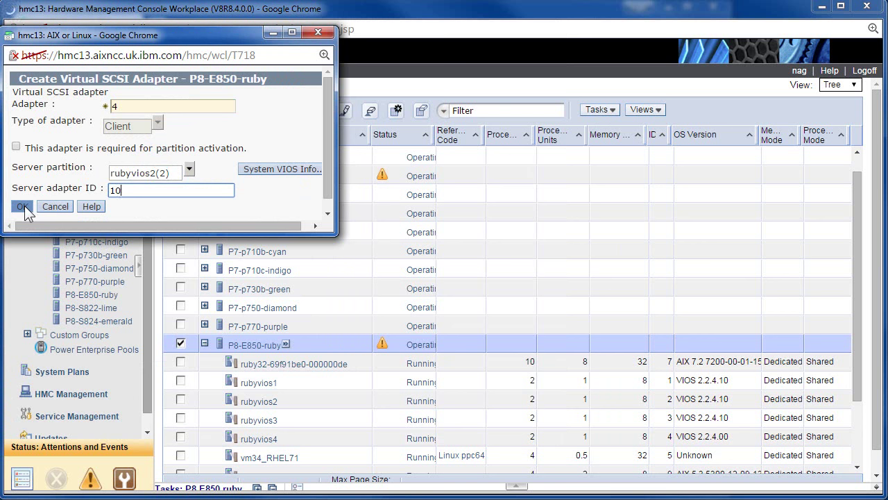
left_click(21, 205)
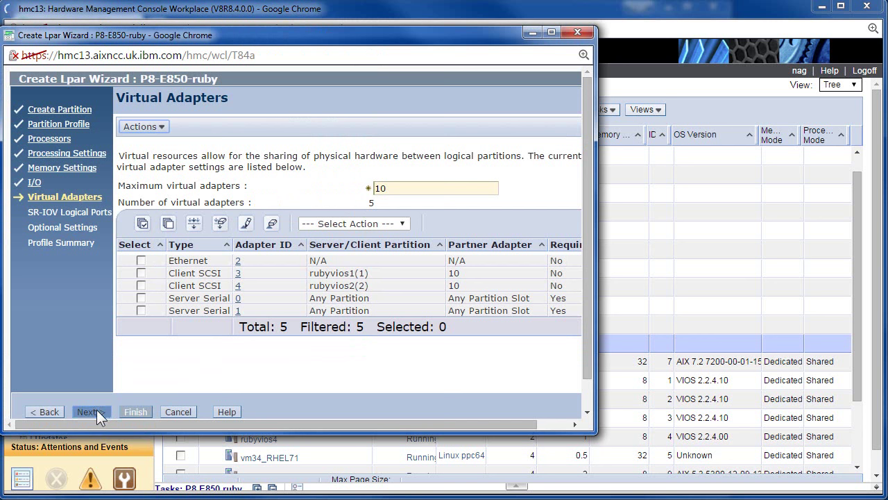
Keep default SR-IOV ports and Normal boot mode, review the summary and finish creating vm100
left_click(89, 410)
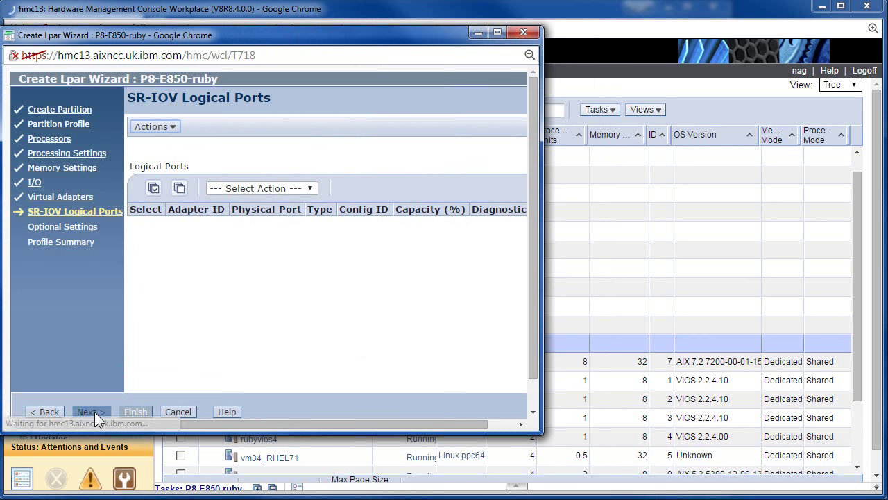
left_click(92, 411)
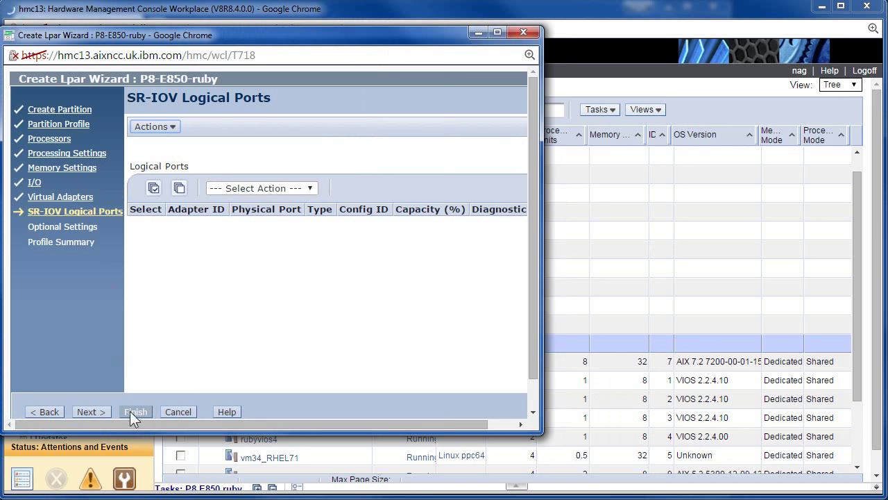
left_click(92, 411)
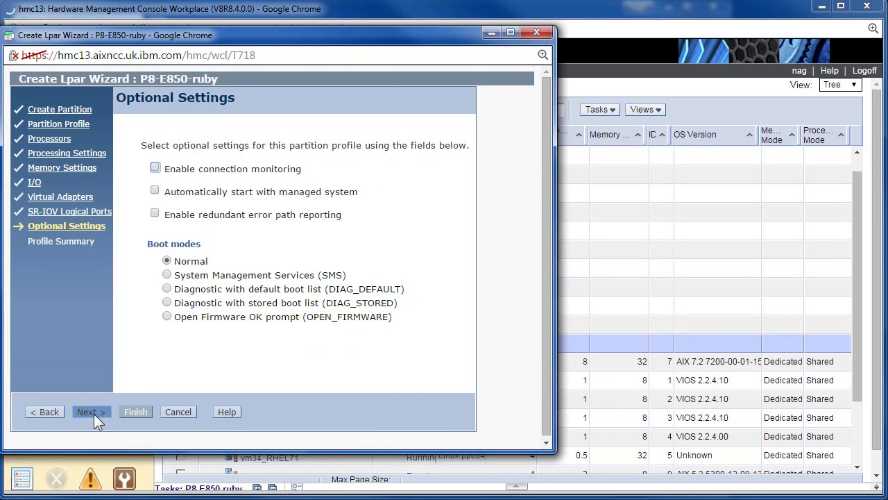
left_click(91, 411)
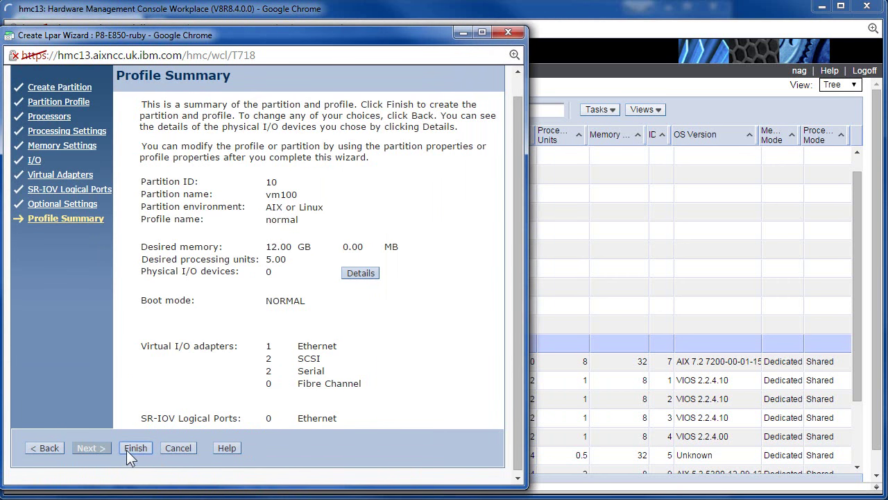
left_click(136, 447)
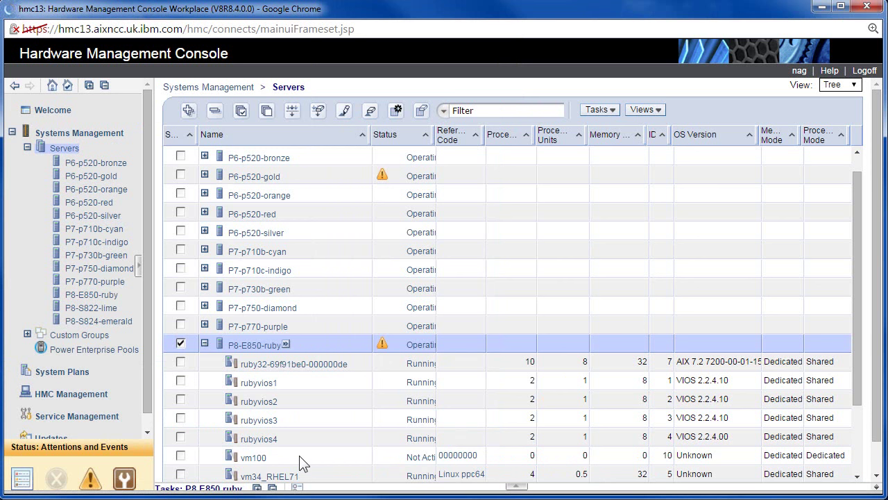
mouse_move(330, 428)
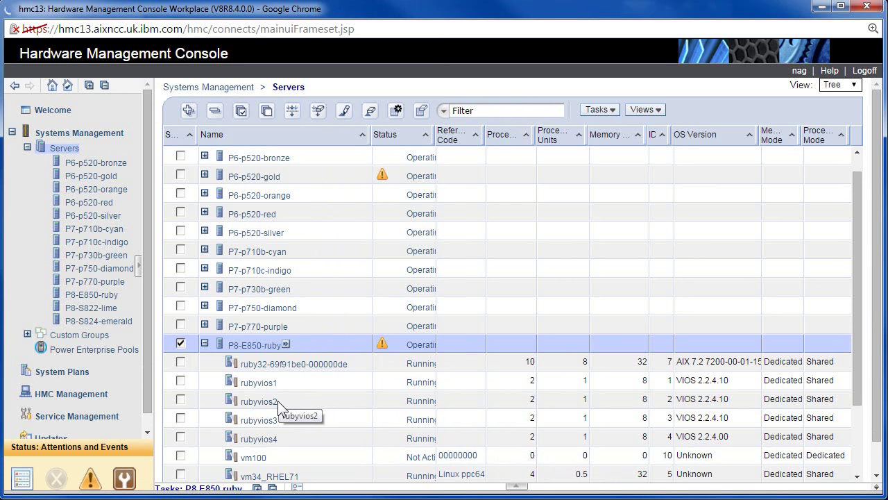
mouse_move(272, 461)
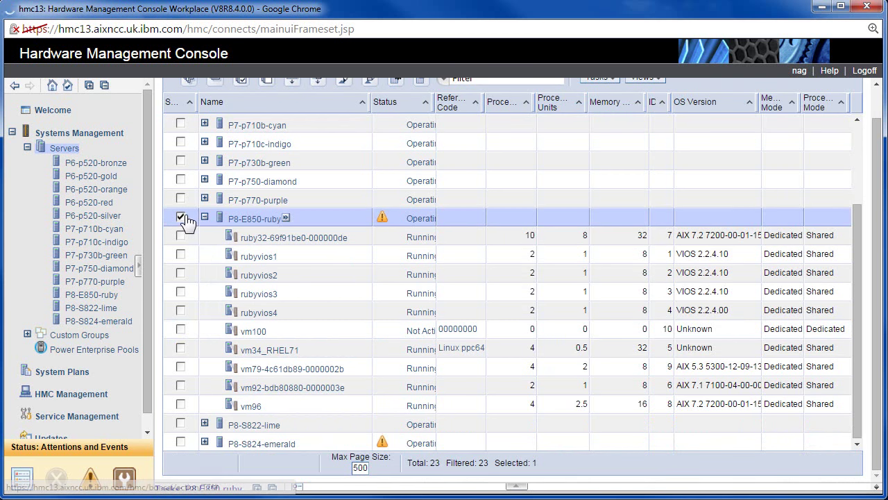
Select rubyvios1 instead of the P8-E850-ruby server and bring up its task menu
left_click(180, 217)
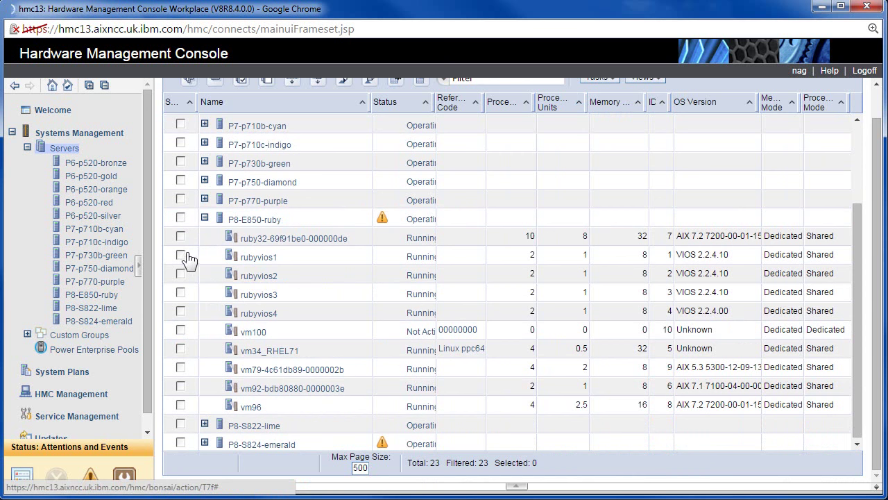
left_click(180, 255)
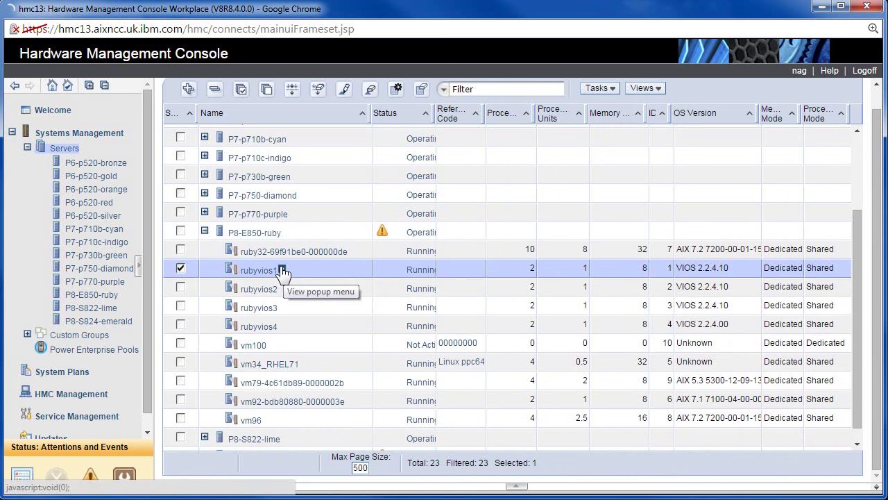
left_click(279, 268)
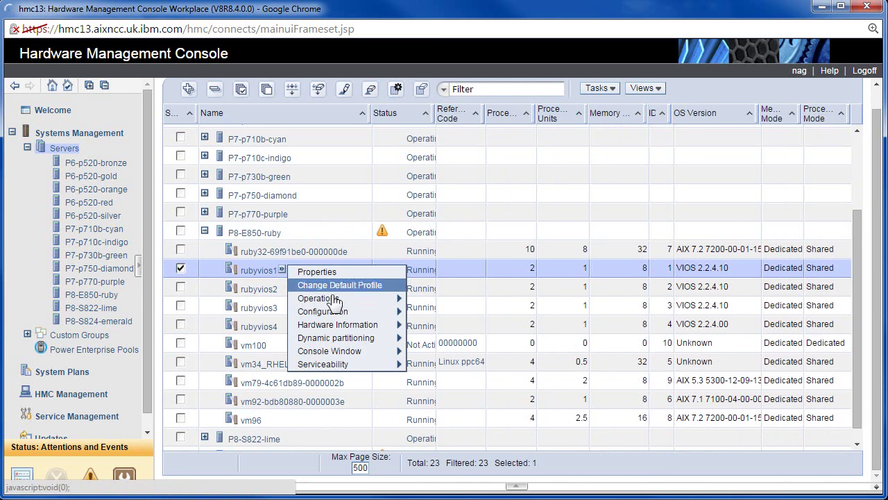
mouse_move(449, 363)
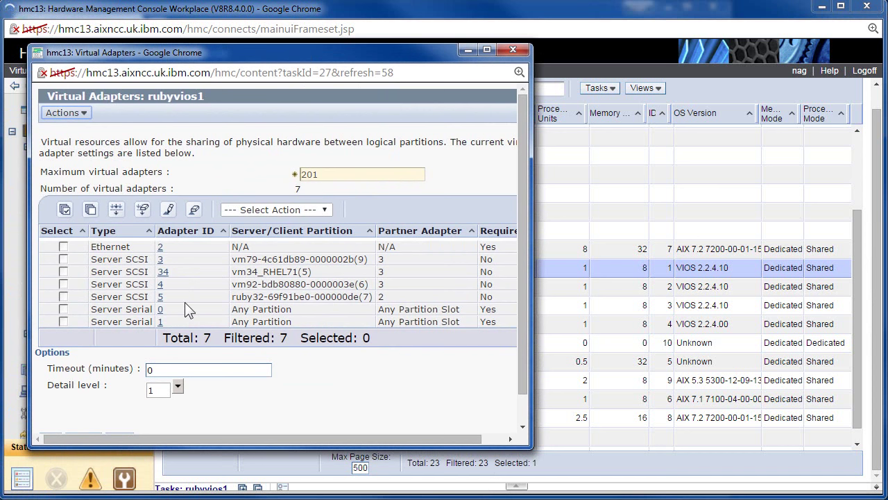
Start a new server SCSI adapter on rubyvios1 restricted to client partition vm100(10)
left_click(65, 113)
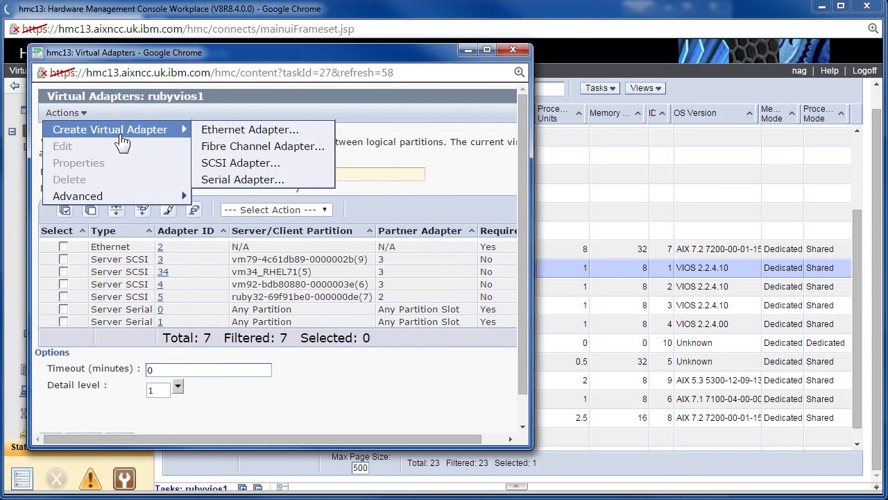
mouse_move(242, 162)
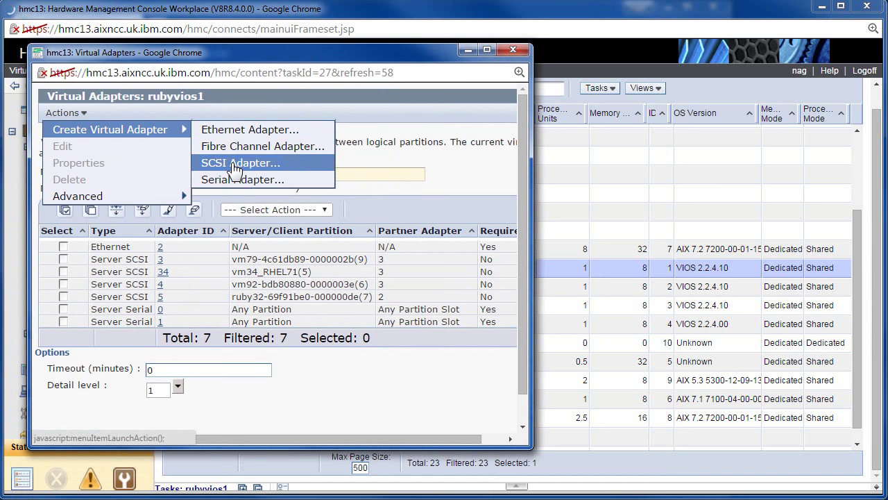
left_click(240, 162)
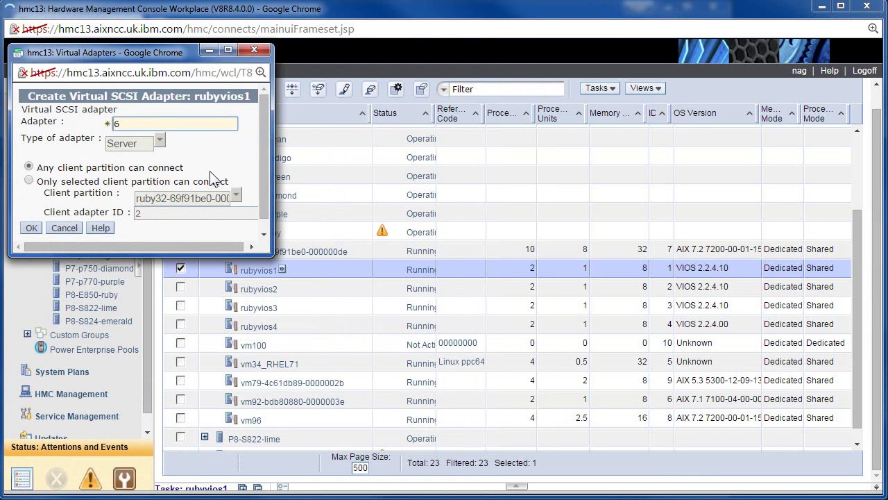
left_click(28, 181)
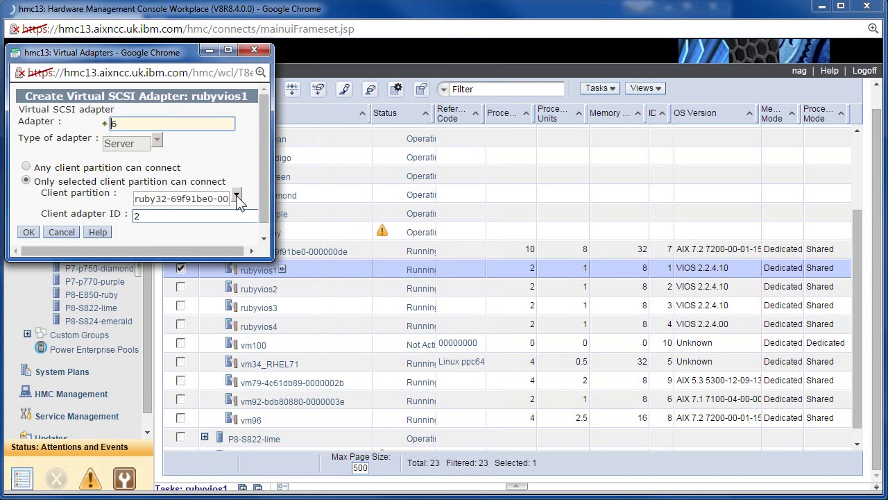
left_click(235, 199)
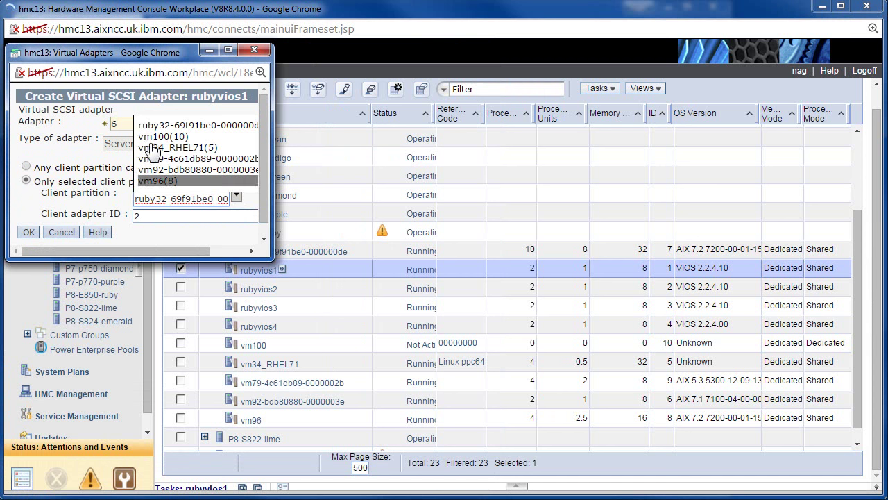
left_click(164, 136)
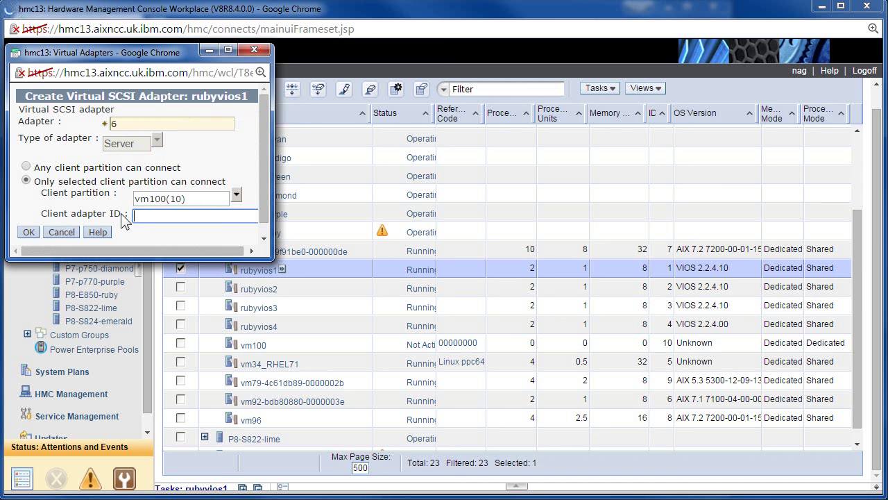
Set client adapter ID 3 and server adapter 10, confirm the adapter and save rubyvios1's changes
type("3")
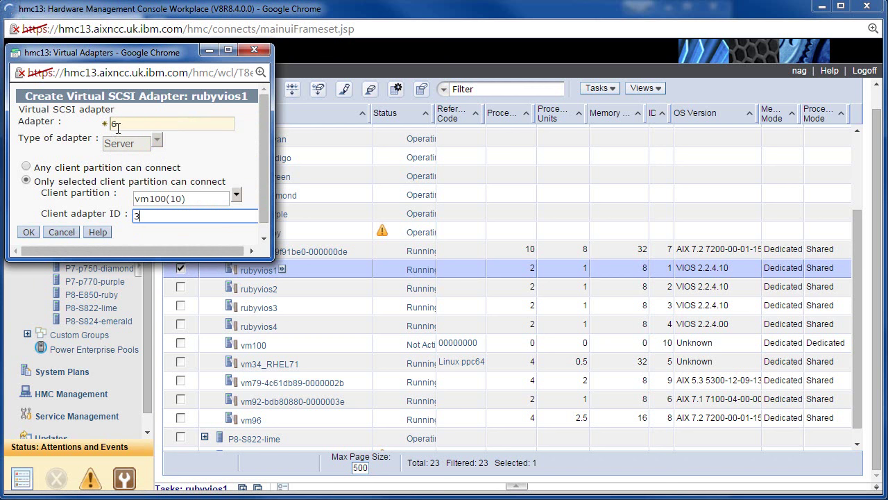
type("10")
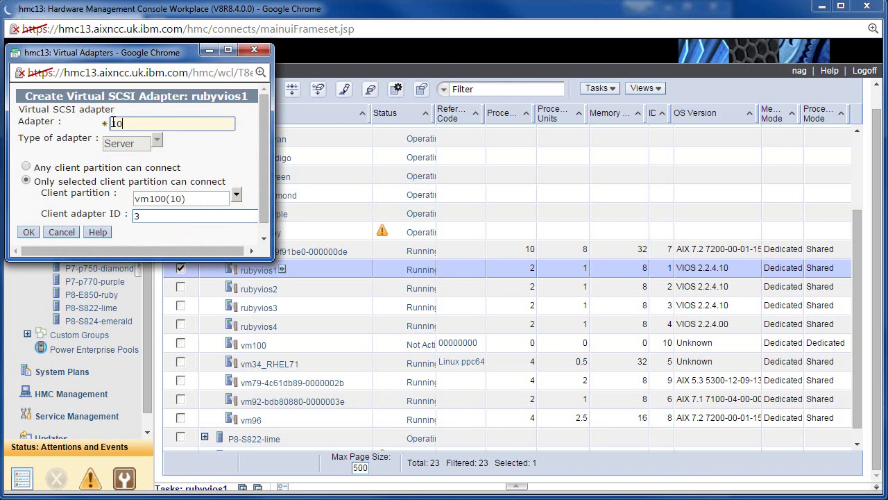
left_click(28, 232)
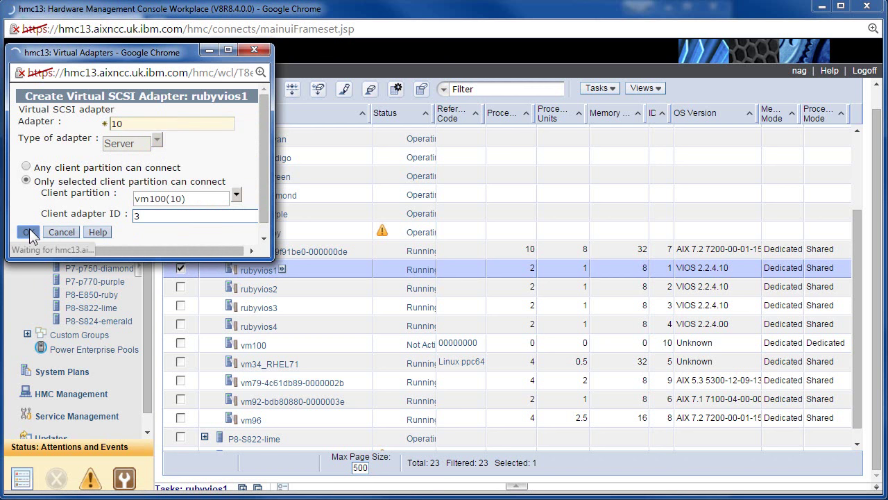
left_click(28, 231)
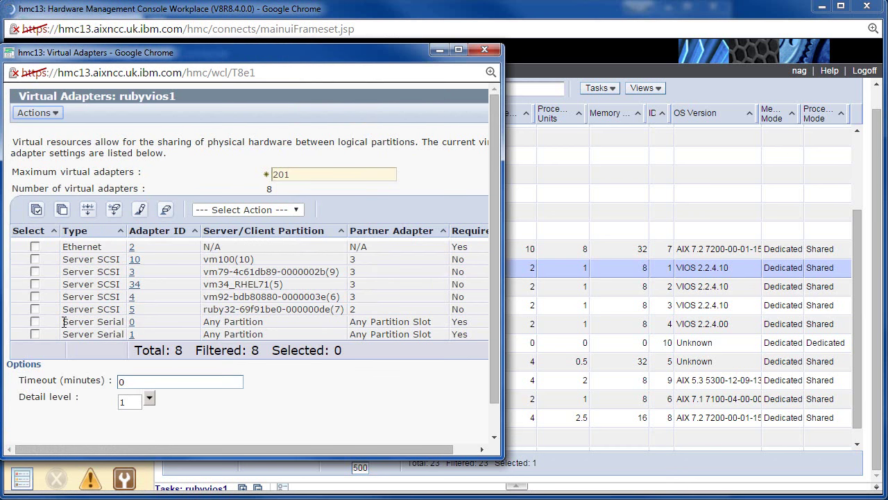
left_click(22, 416)
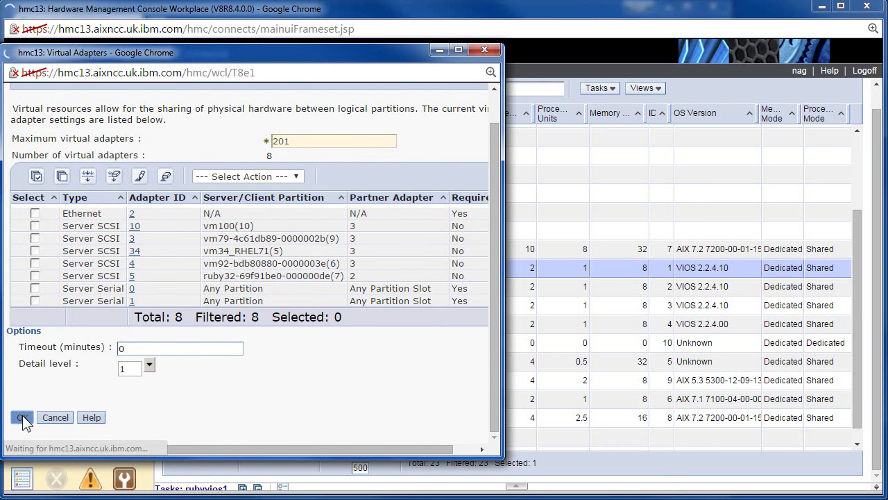
left_click(22, 417)
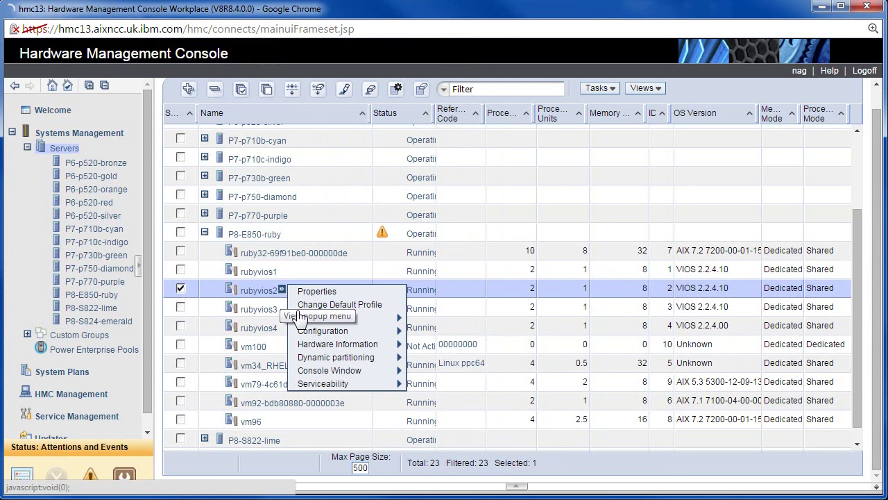
mouse_move(319, 317)
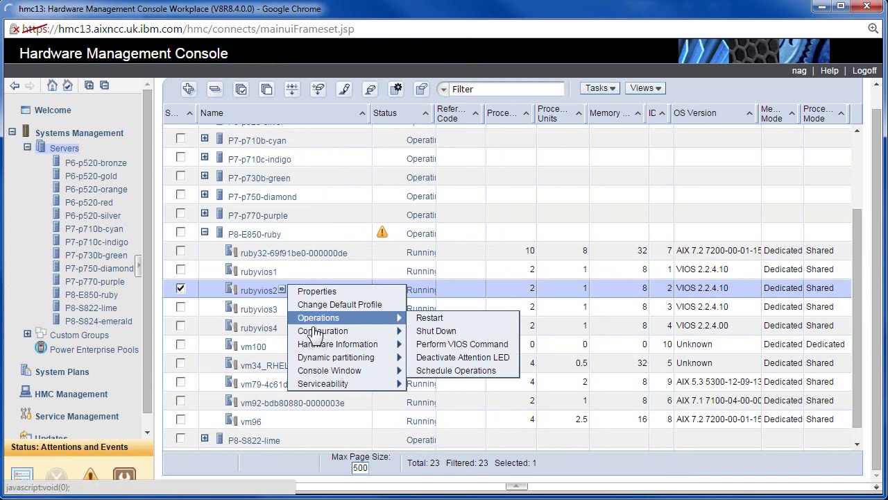
mouse_move(336, 357)
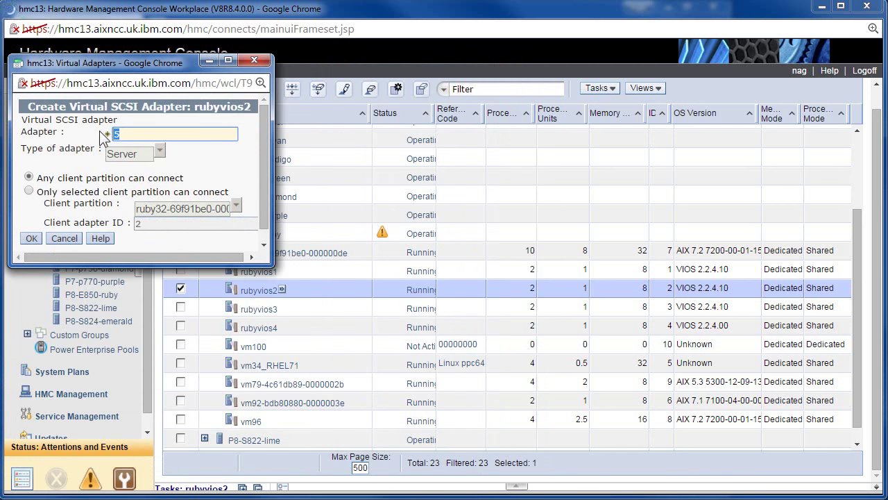
Create server SCSI adapter 10 on rubyvios2 for client vm100 on adapter 4 and save it
type("10")
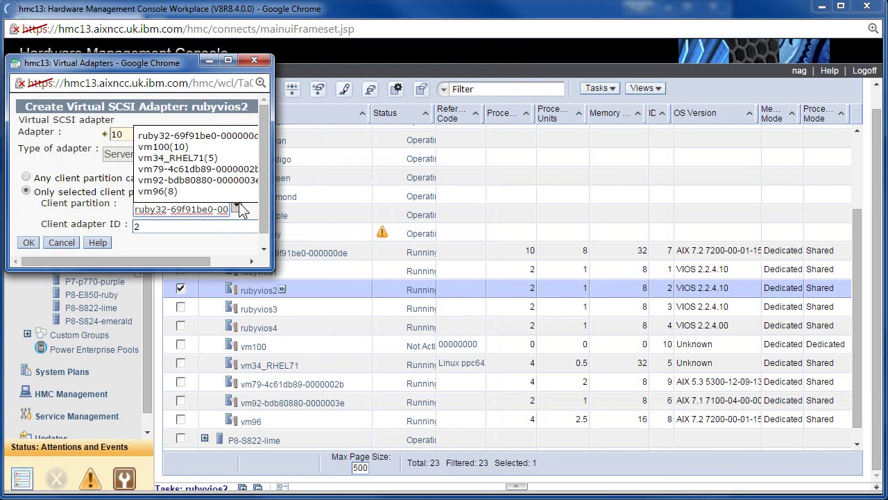
left_click(167, 147)
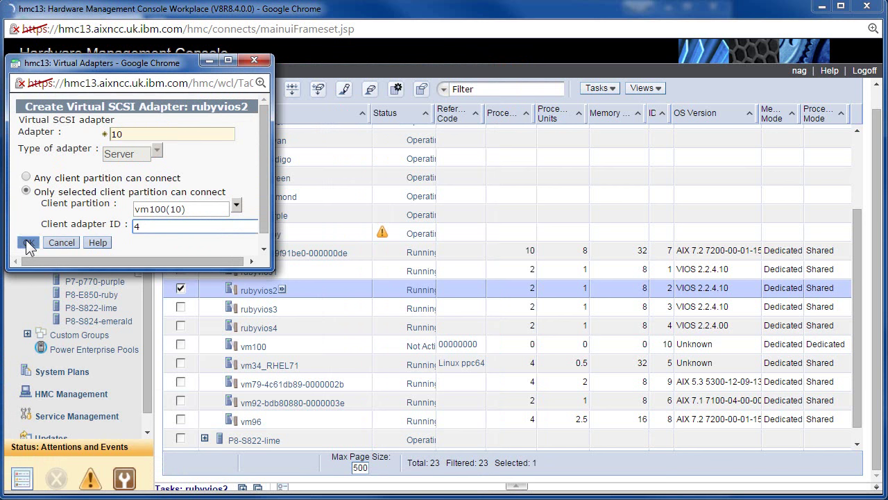
left_click(28, 241)
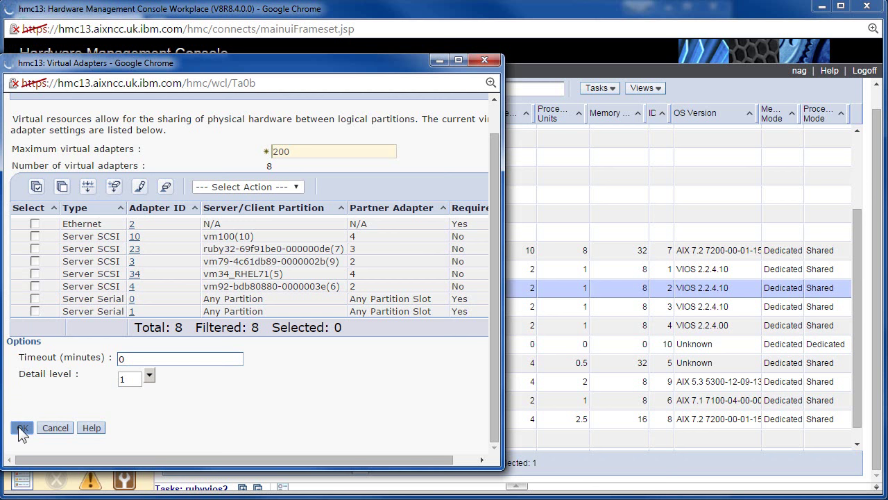
left_click(21, 428)
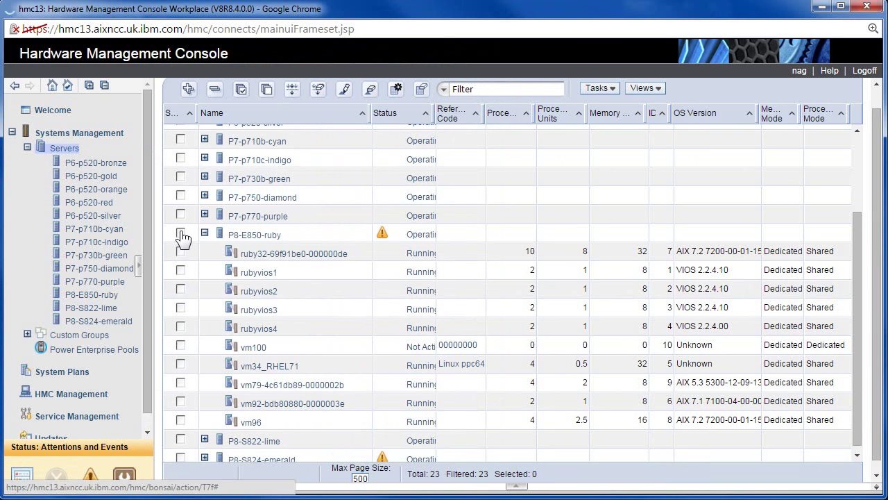
Query rubyvios1's virtual storage on P8-E850-ruby including shared storage pool disks, window maximized
left_click(180, 235)
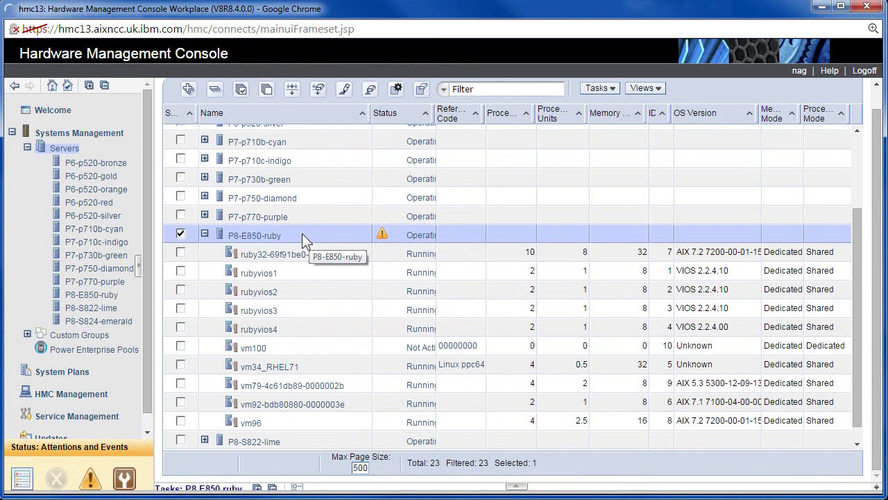
right_click(288, 236)
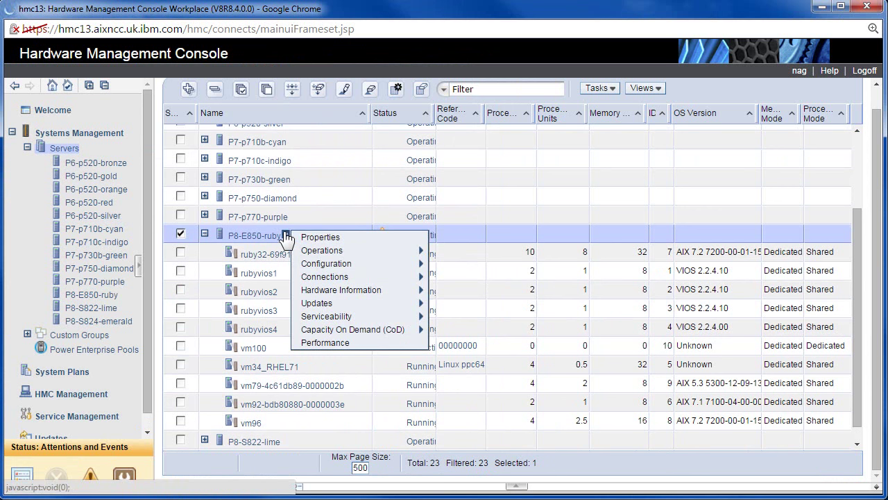
mouse_move(326, 263)
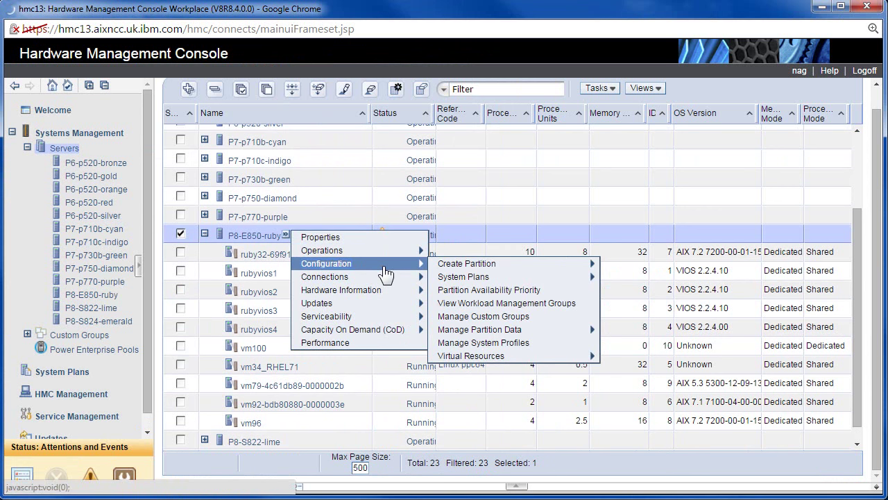
mouse_move(464, 276)
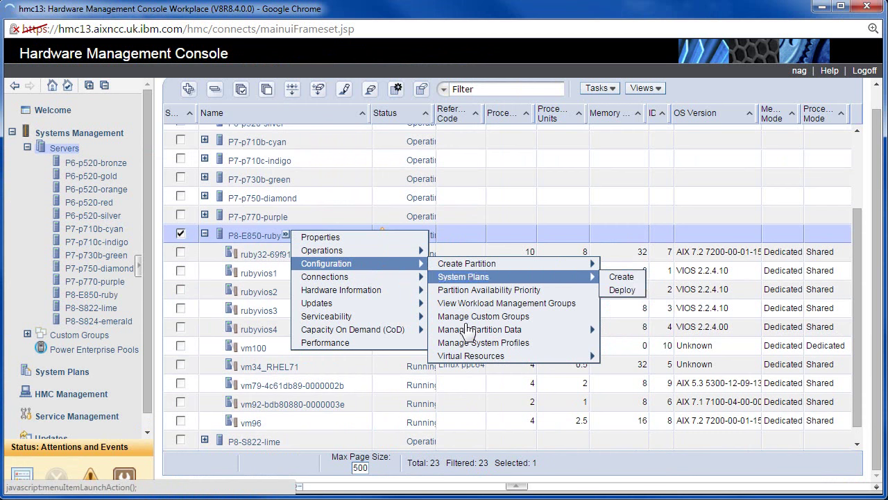
mouse_move(472, 356)
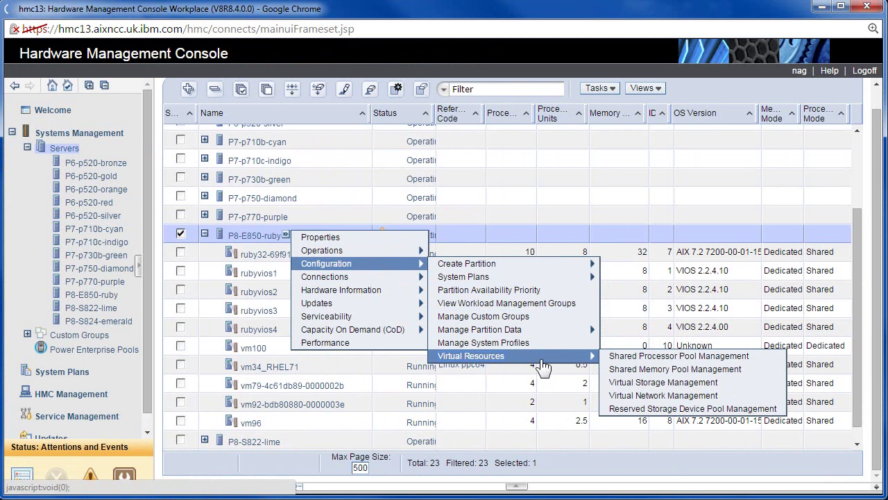
mouse_move(663, 394)
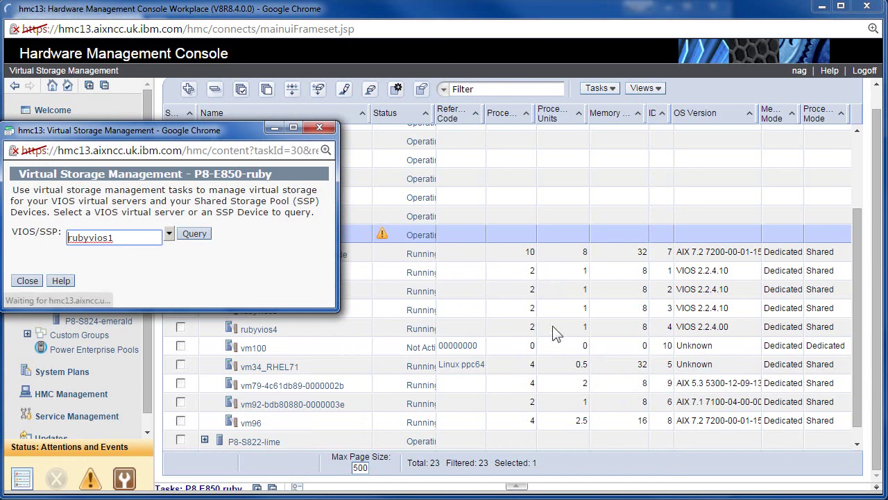
left_click(195, 233)
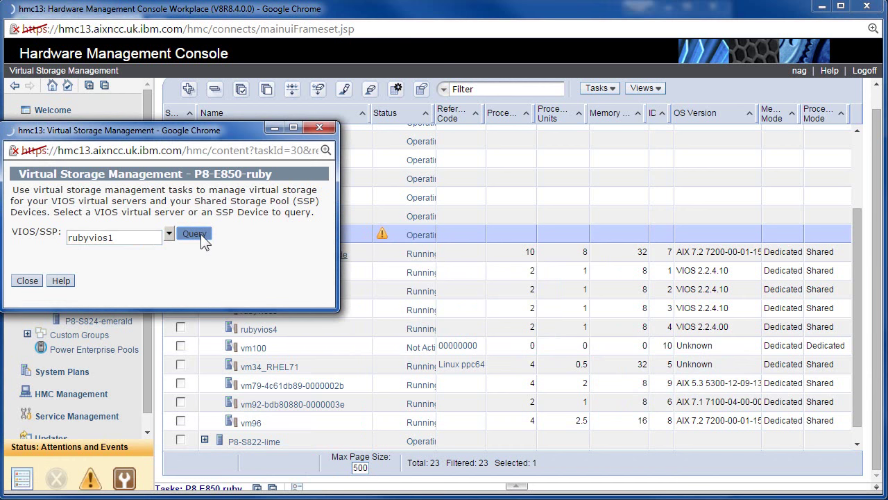
left_click(194, 233)
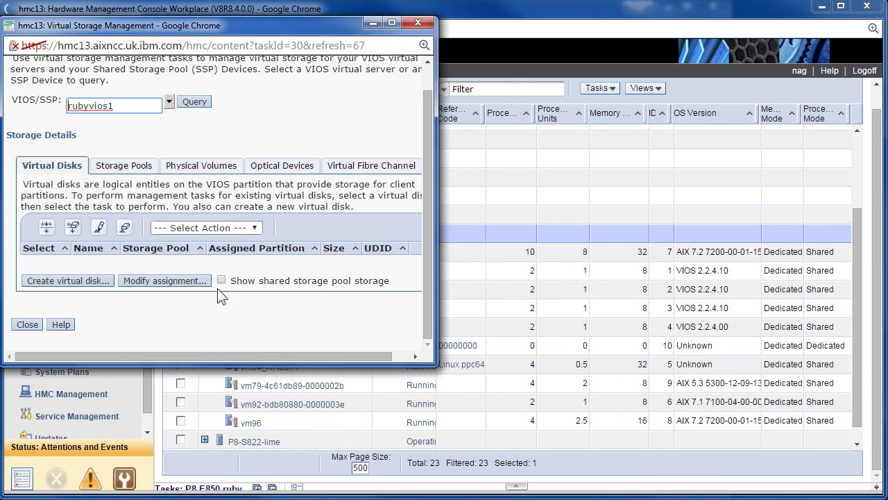
left_click(222, 280)
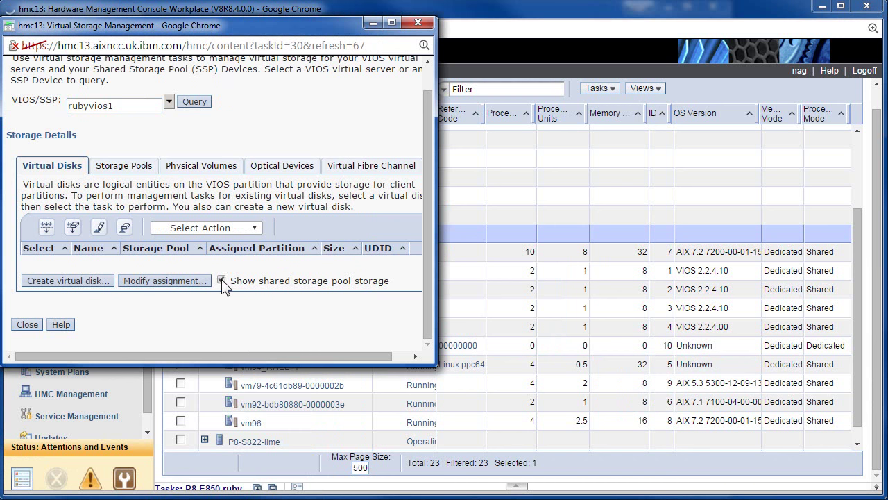
left_click(222, 281)
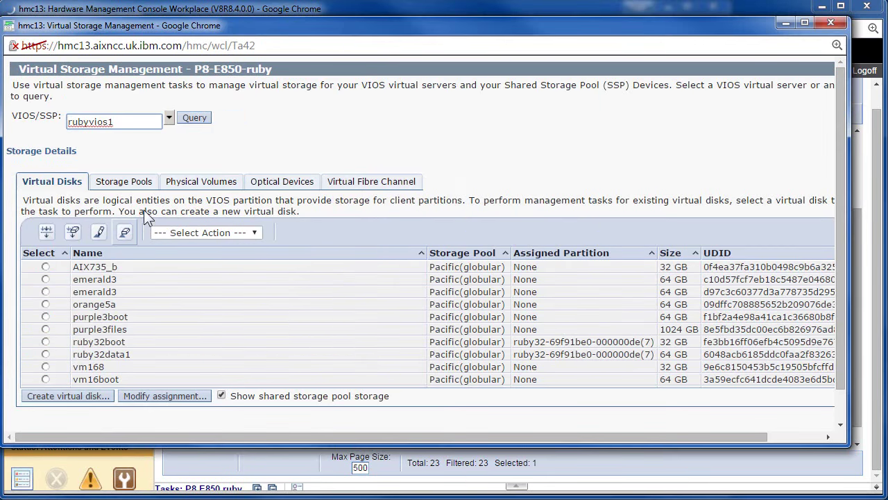
Create virtual disk vm100 sized 64 GB and assign it to partition vm100(10)
left_click(66, 395)
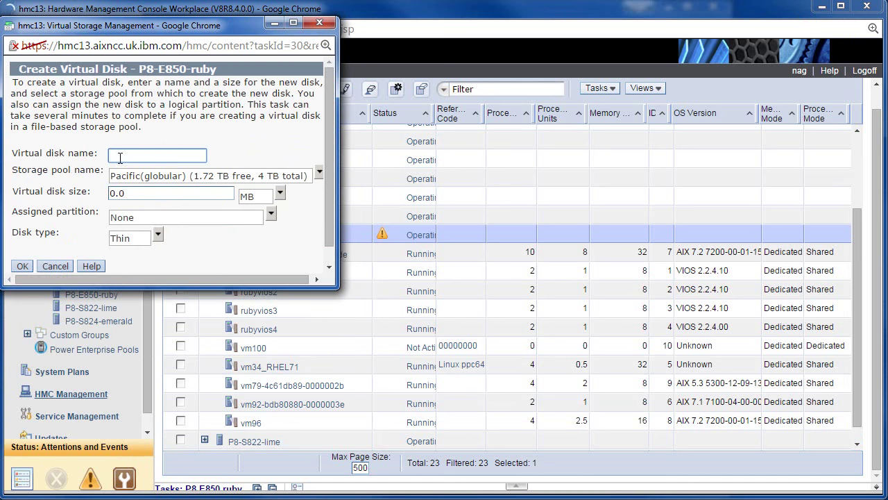
type("vm100")
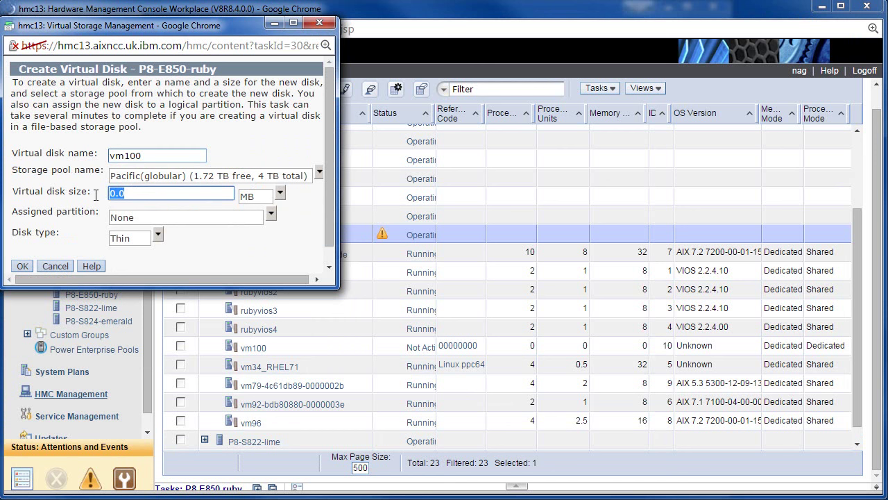
type("64")
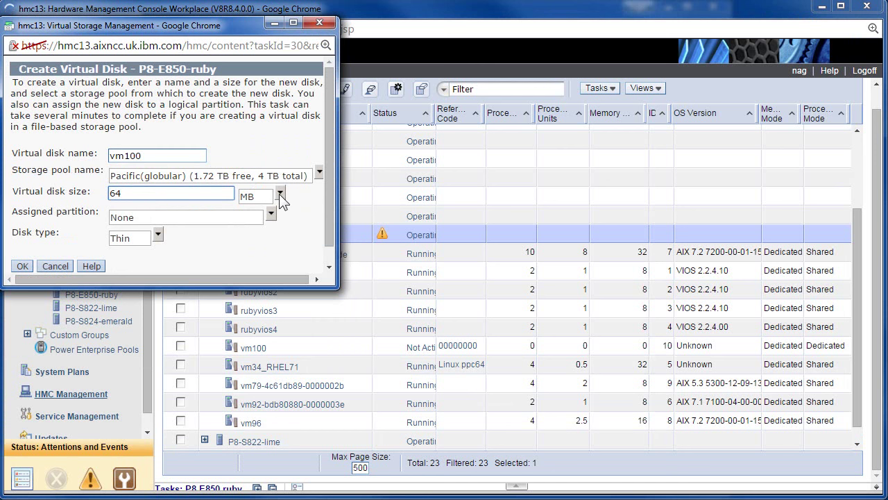
left_click(280, 194)
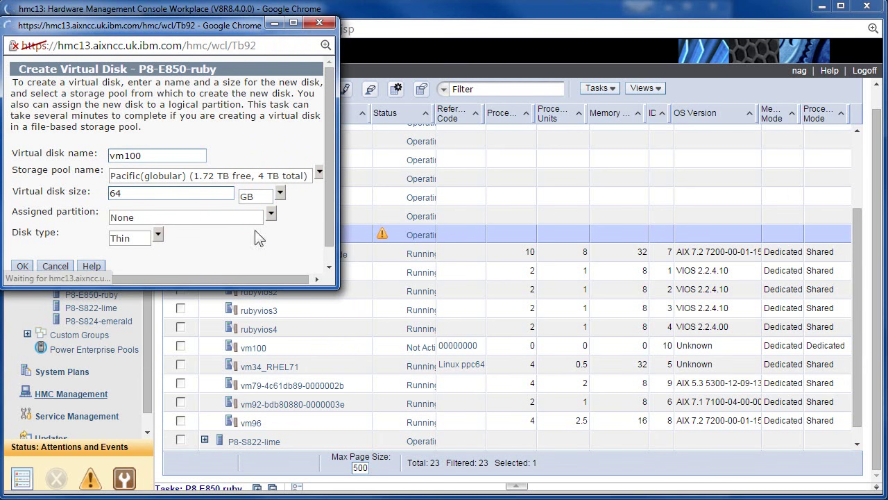
left_click(269, 213)
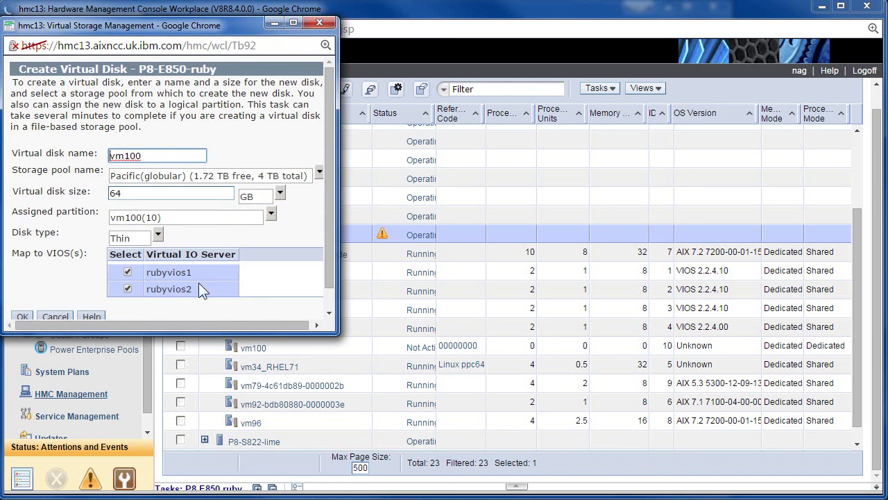
mouse_move(39, 320)
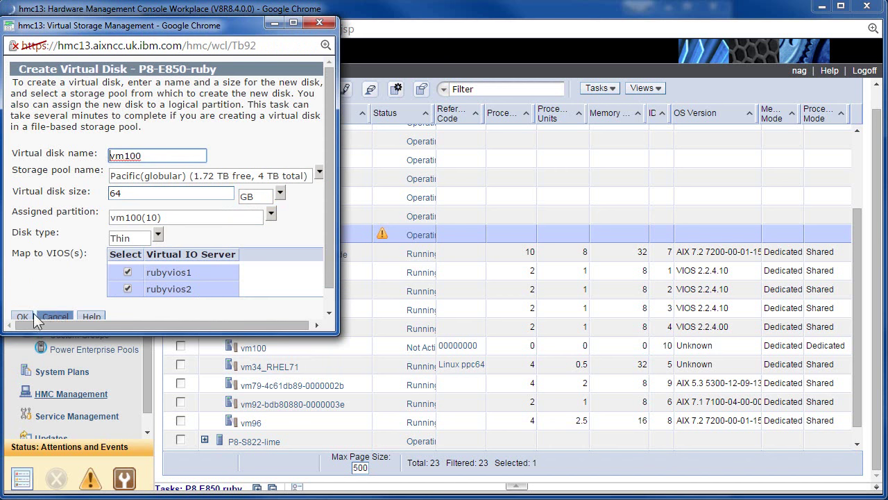
left_click(22, 317)
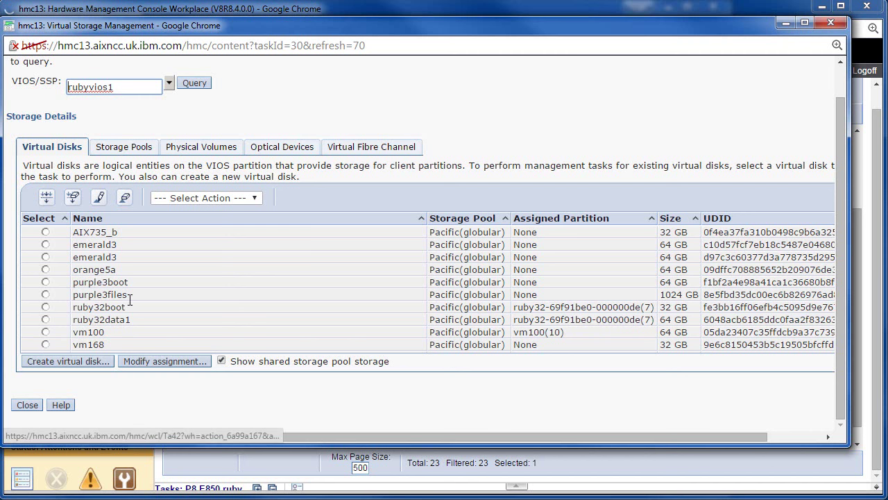
Assign the AIX72TL0_GA optical media image to partition vm100(10) from the Optical Devices list
left_click(282, 147)
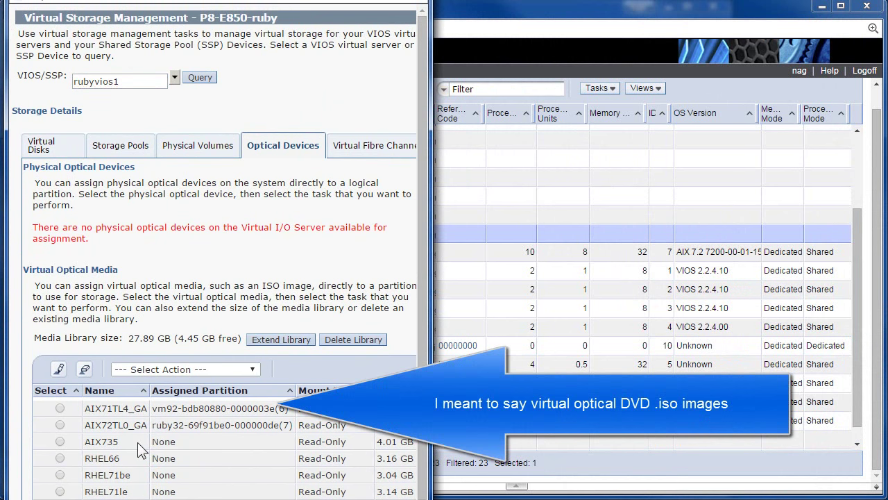
mouse_move(132, 443)
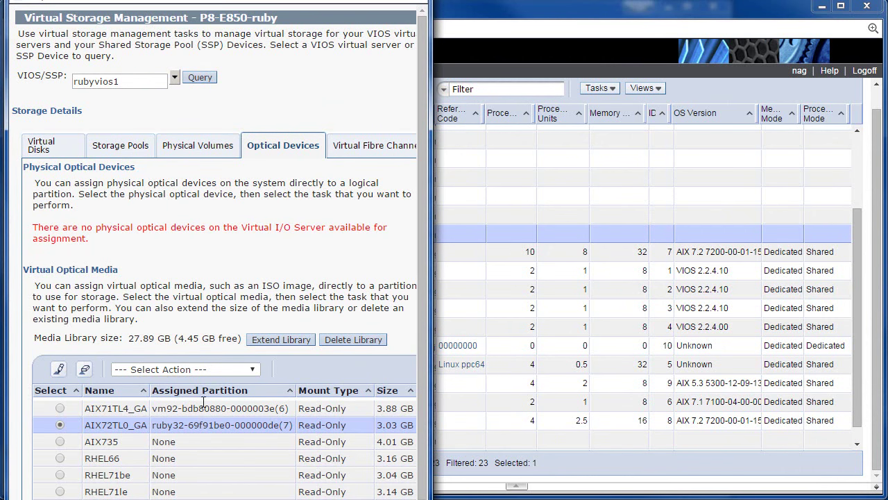
left_click(184, 369)
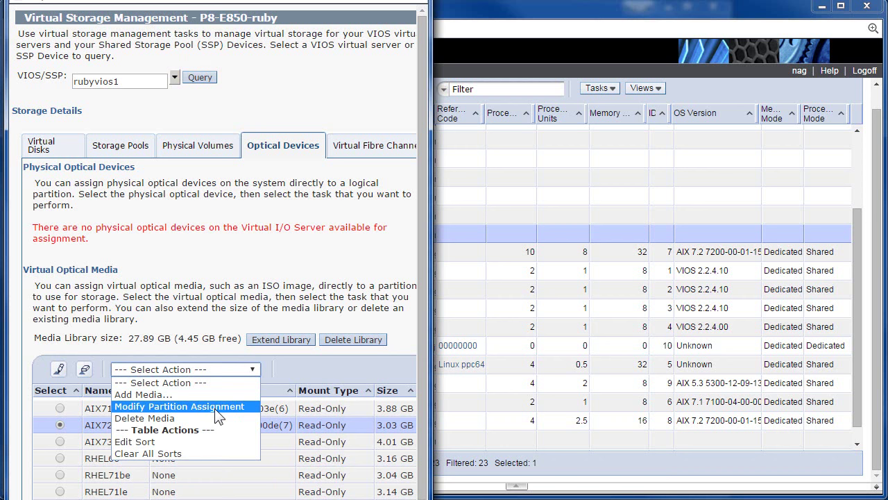
left_click(179, 405)
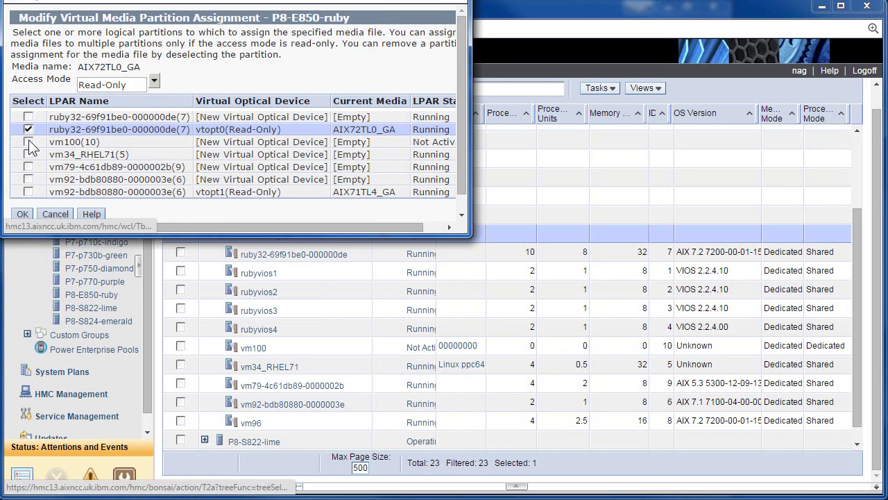
left_click(28, 142)
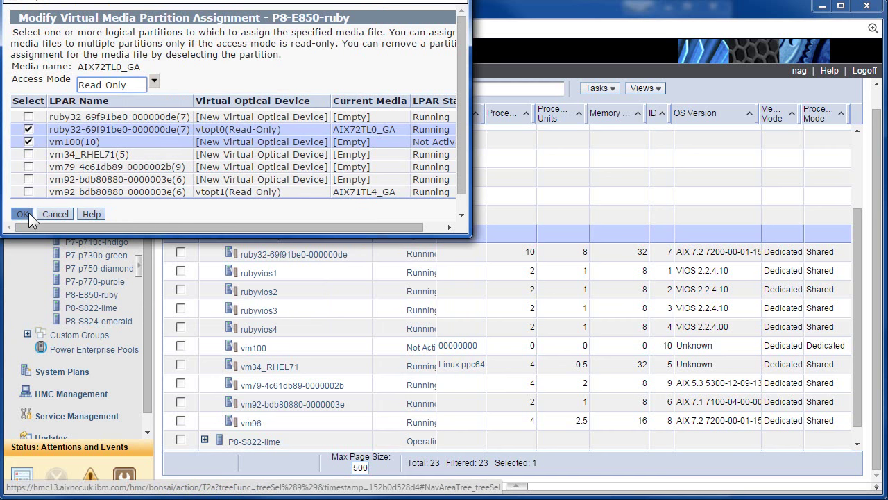
left_click(22, 213)
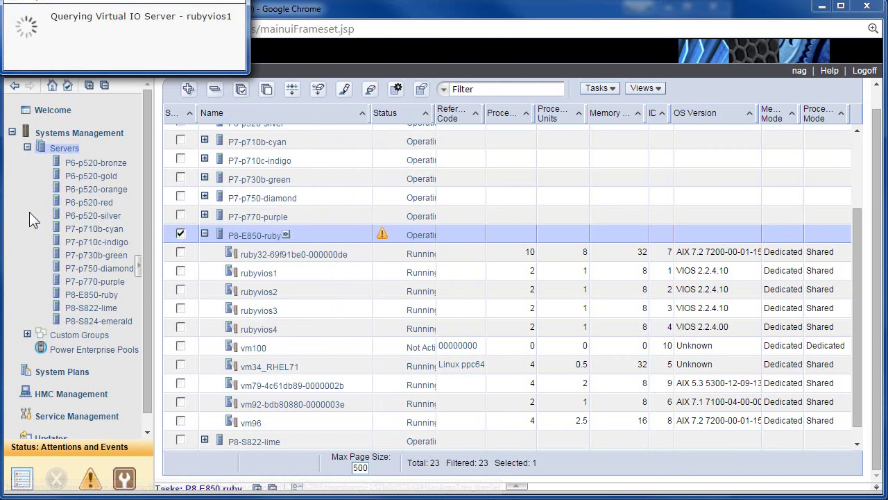
mouse_move(86, 238)
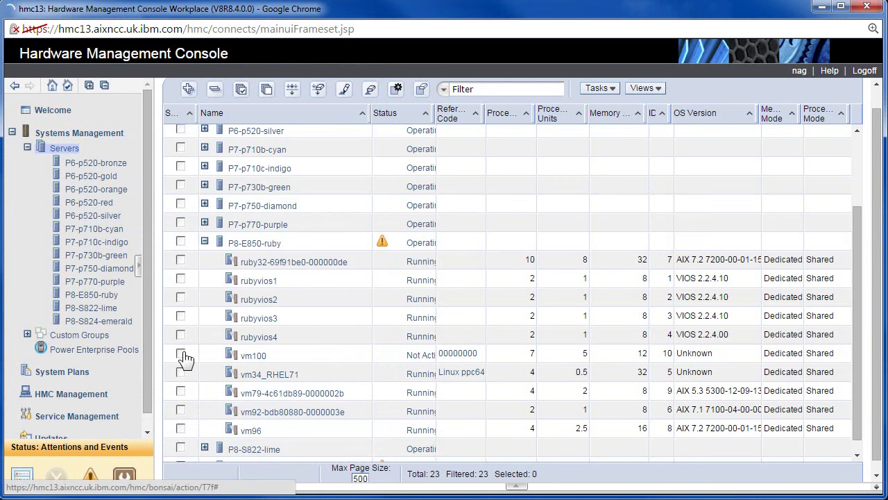
Select vm100 in HMC, run vtmenu in PuTTY and choose entry 6 for vm100's console
left_click(181, 353)
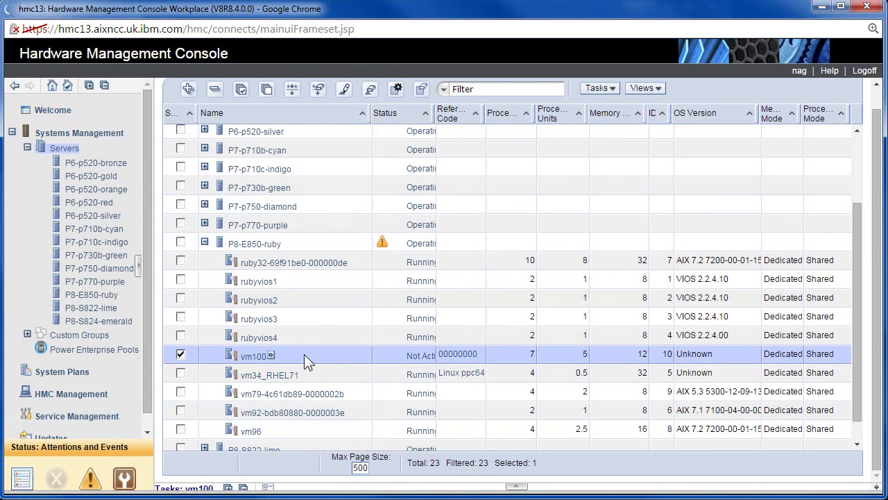
mouse_move(348, 358)
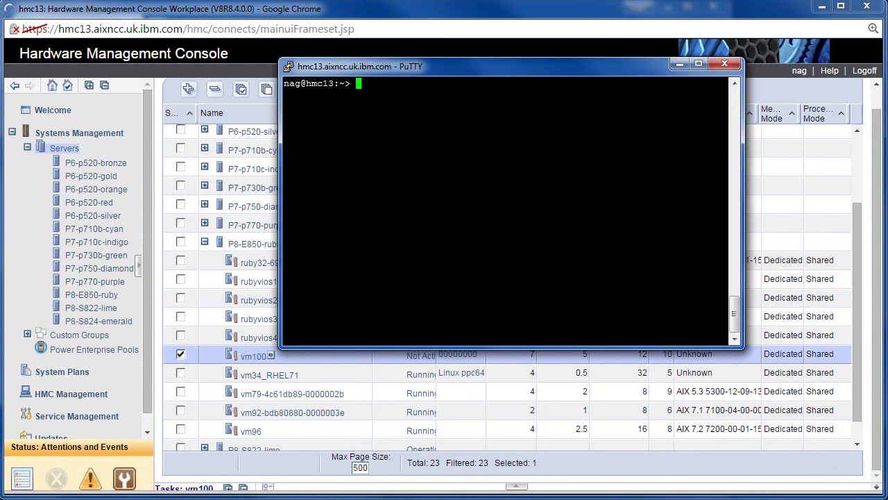
type("vt")
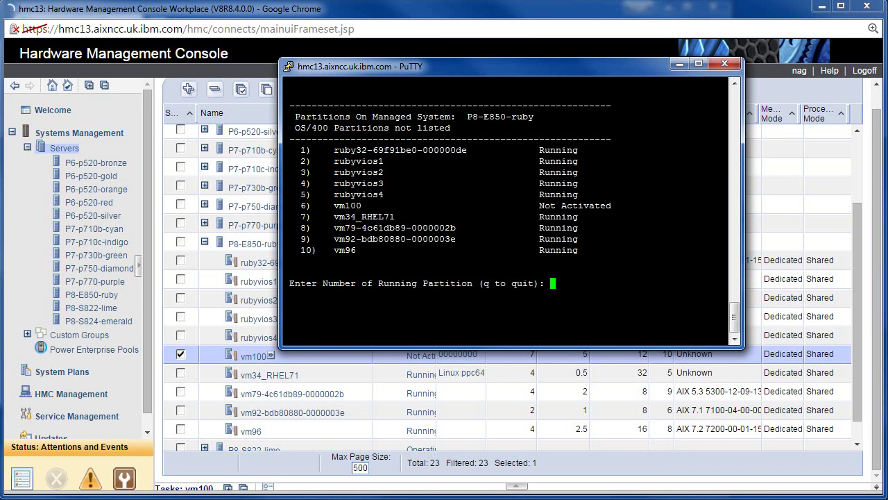
type("6")
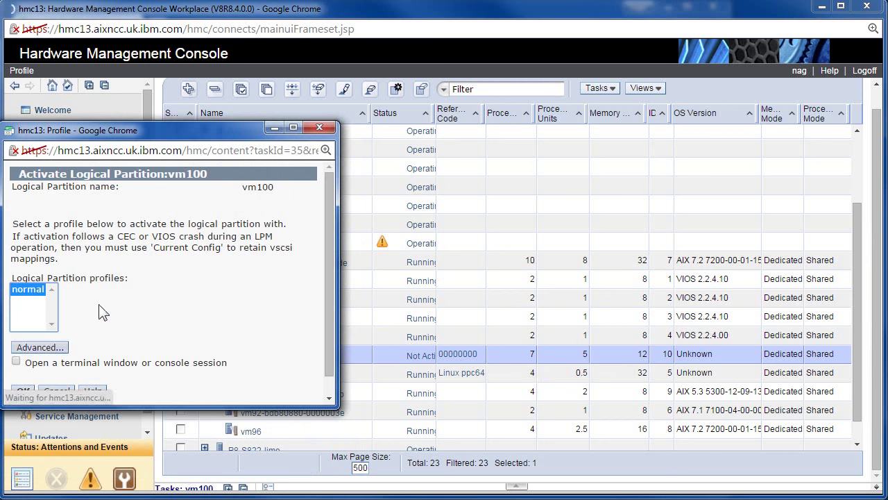
Activate vm100 with its normal profile in SMS boot mode
left_click(22, 390)
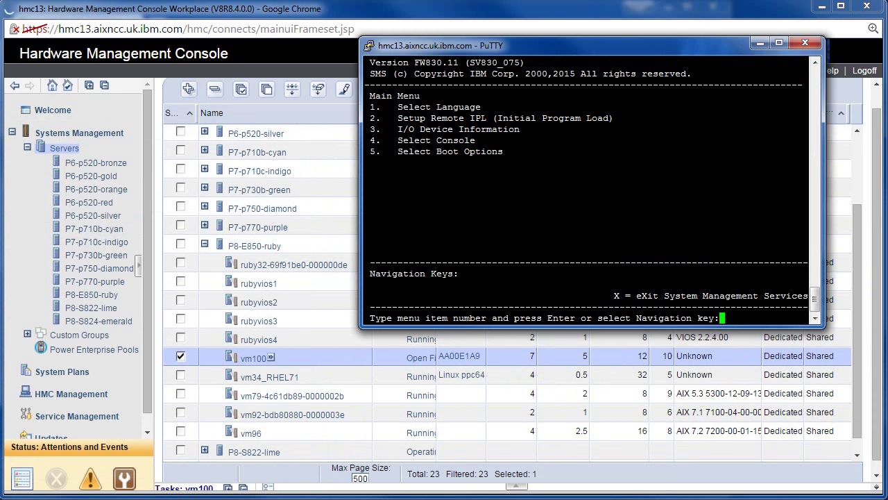
In SMS choose Boot Options, Install/Boot Device, list devices and boot the DVD, then view vm100's reference code
type("5")
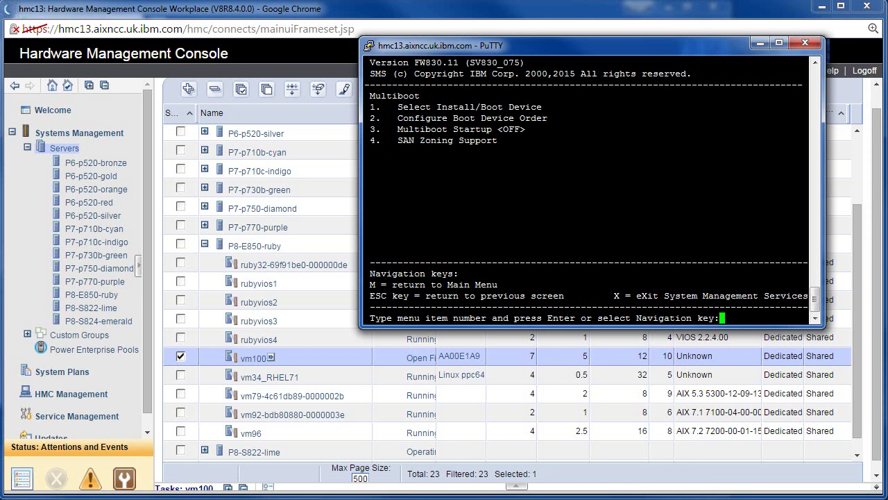
type("1")
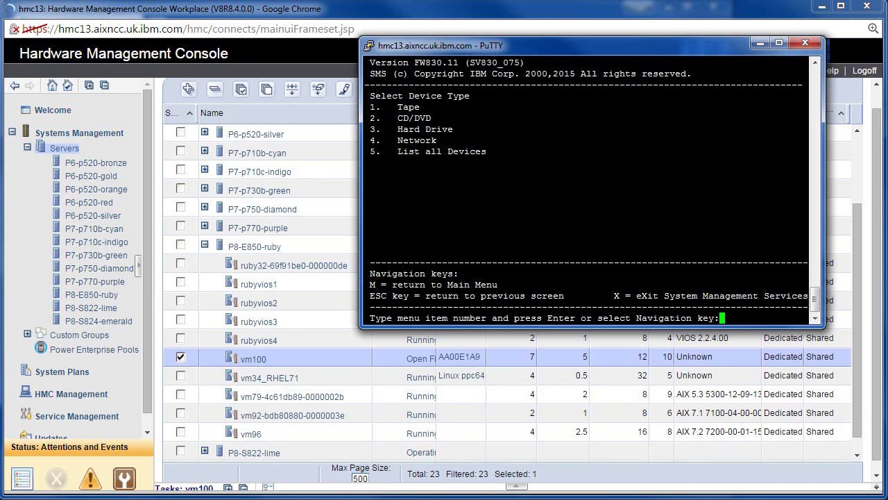
type("5")
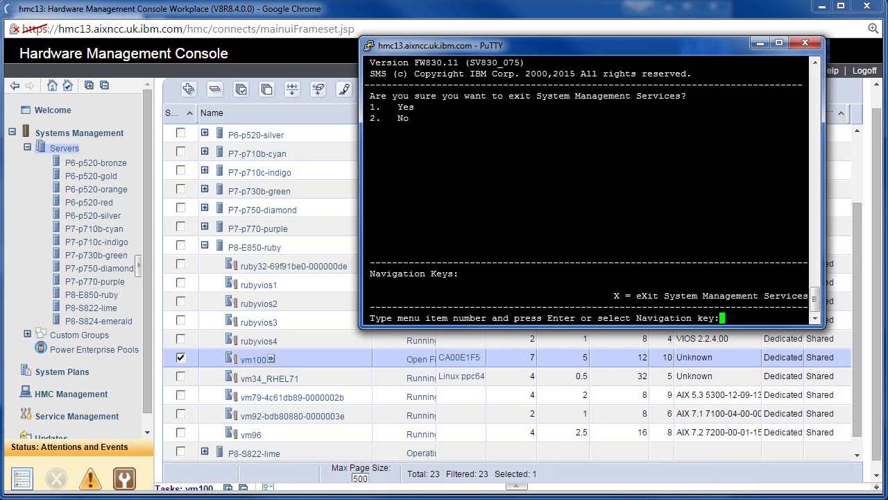
type("2")
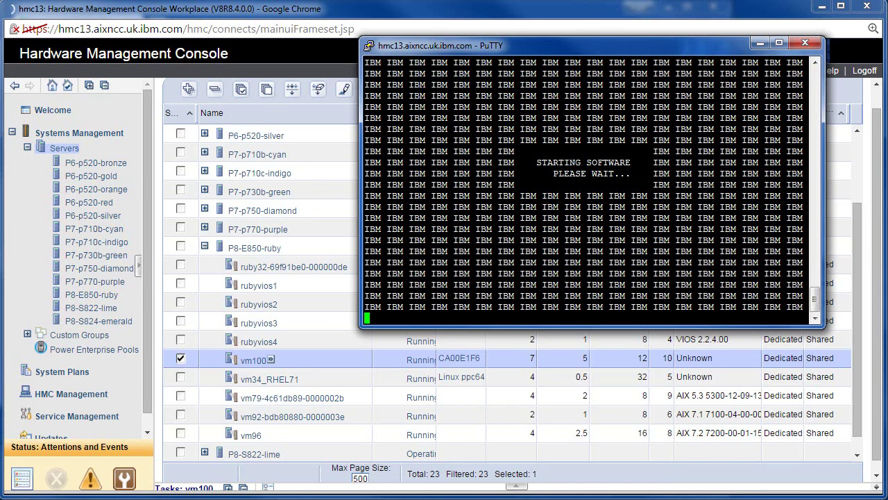
mouse_move(460, 372)
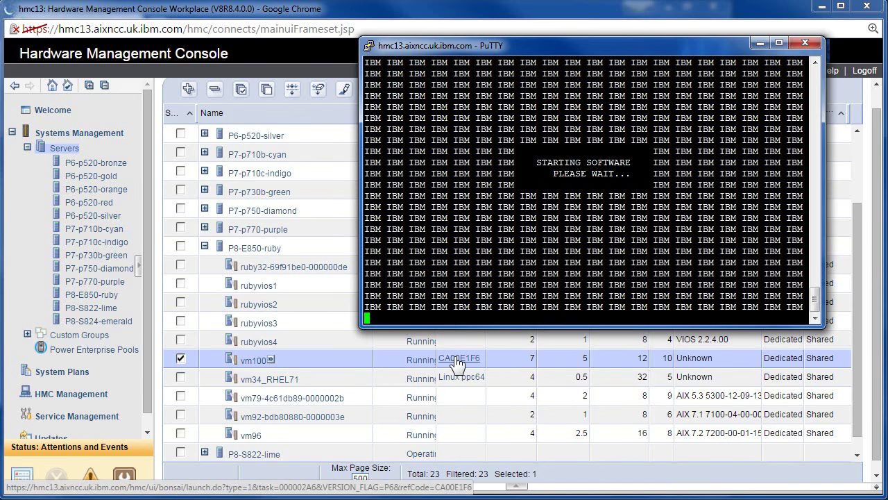
left_click(459, 358)
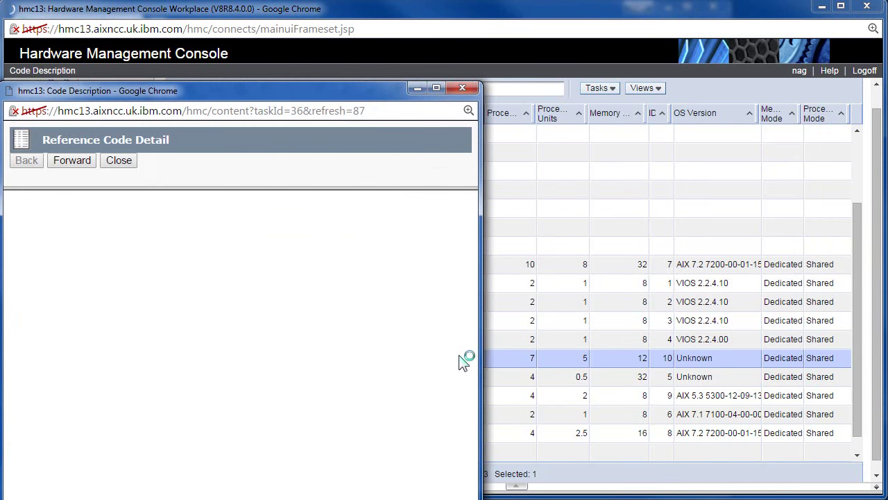